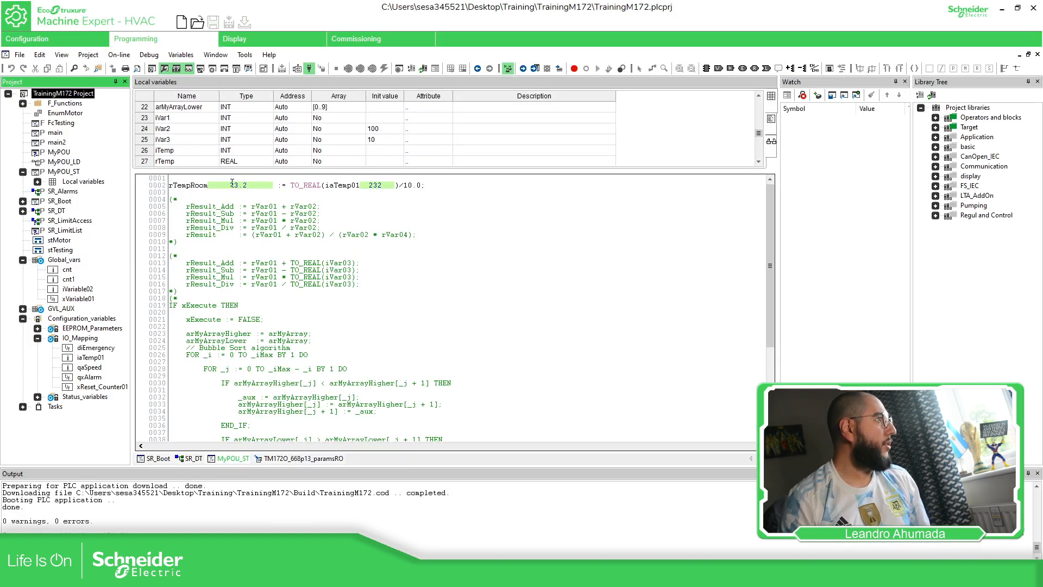
# Locate the rTempRoom Real status variable at Modbus address 9500 in Status variables
pyautogui.doubleClick(186, 185)
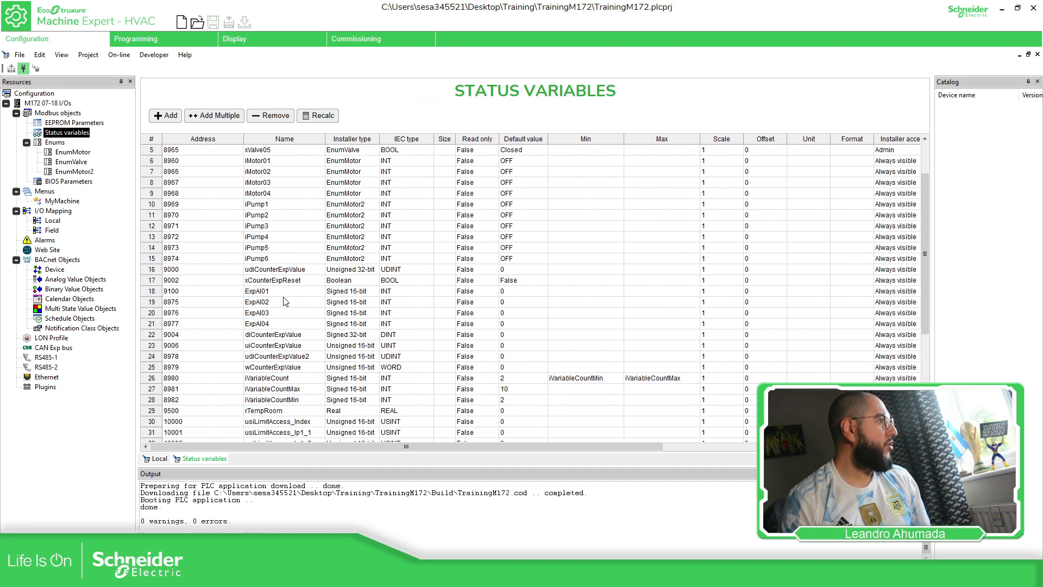
pyautogui.click(171, 389)
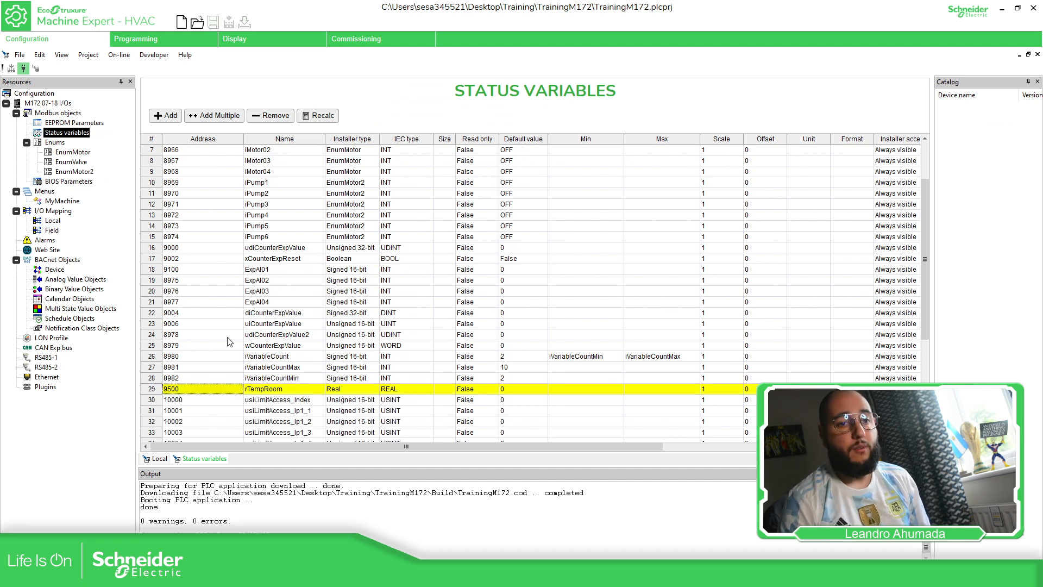
pyautogui.moveTo(997, 241)
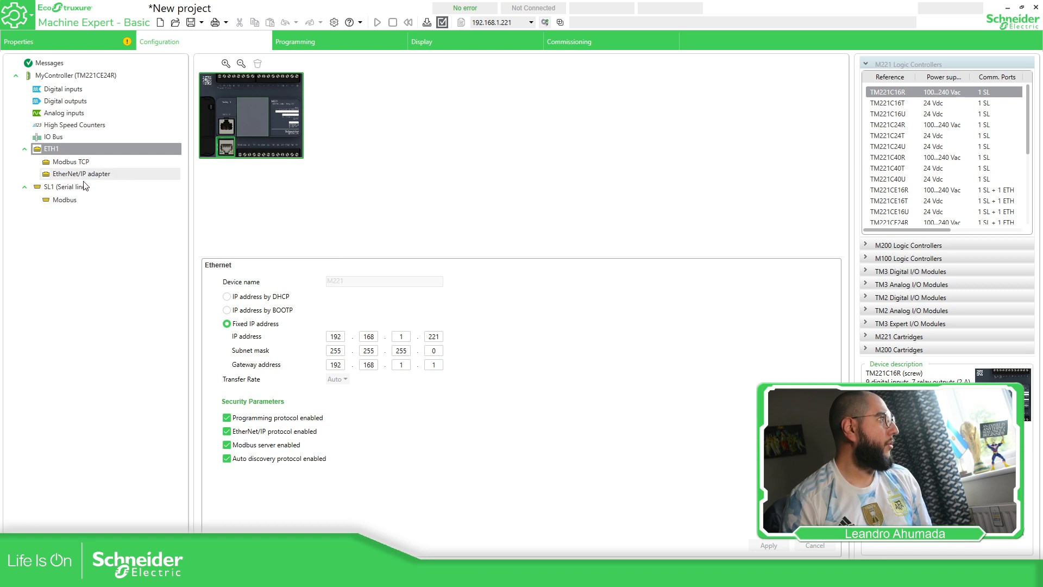
# Enable the ETH1 Modbus TCP IOScanner and add generic Device 0 at 192.168.1.172
pyautogui.click(71, 162)
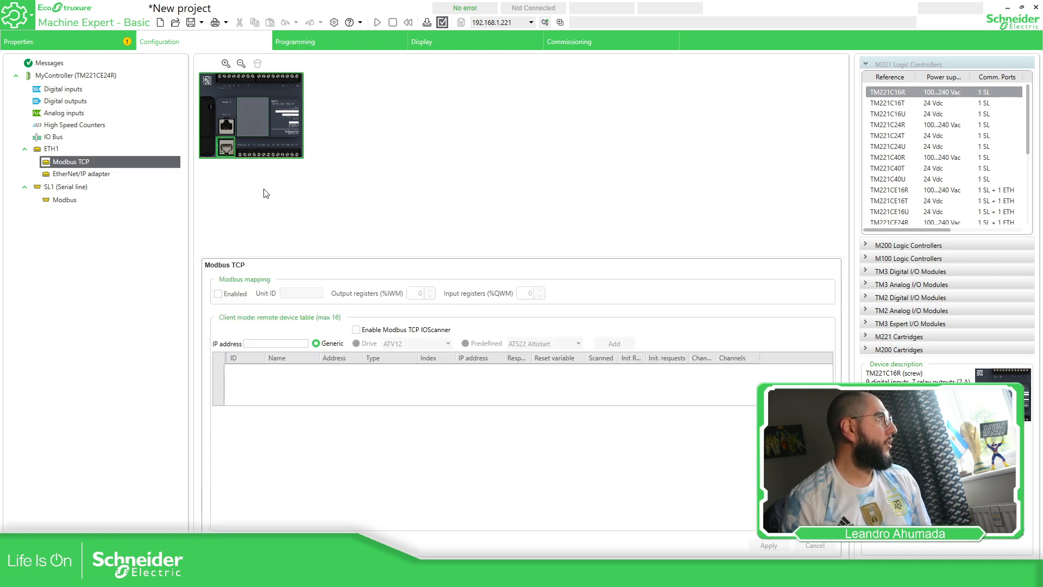
pyautogui.click(356, 329)
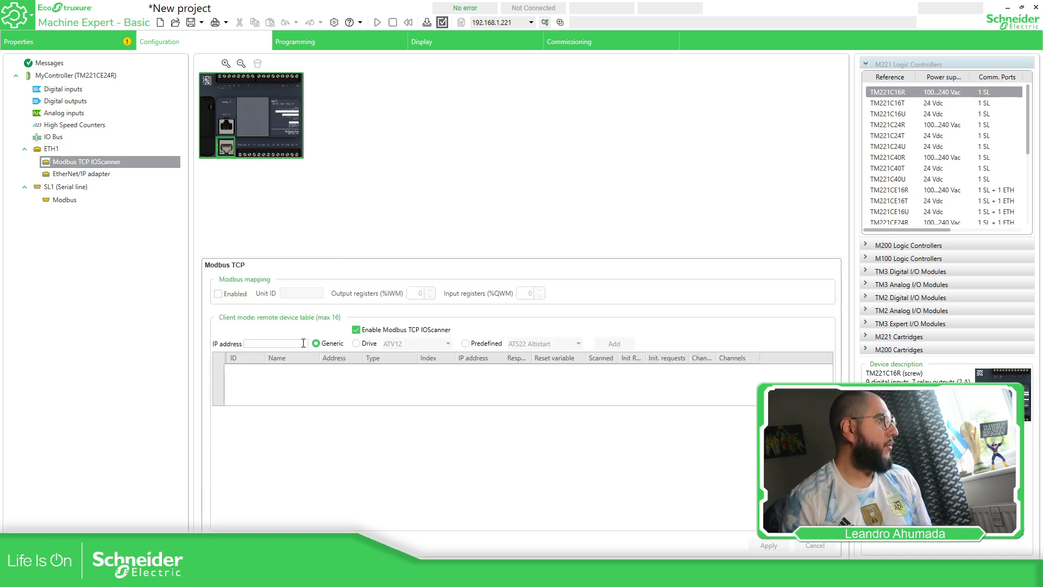
pyautogui.write('192.168.1.172')
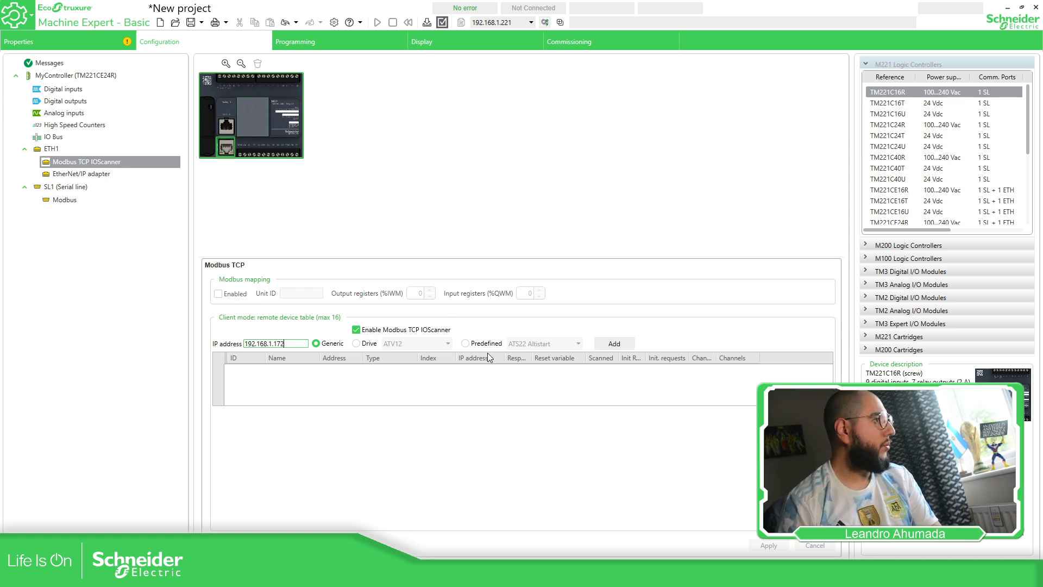
pyautogui.click(612, 343)
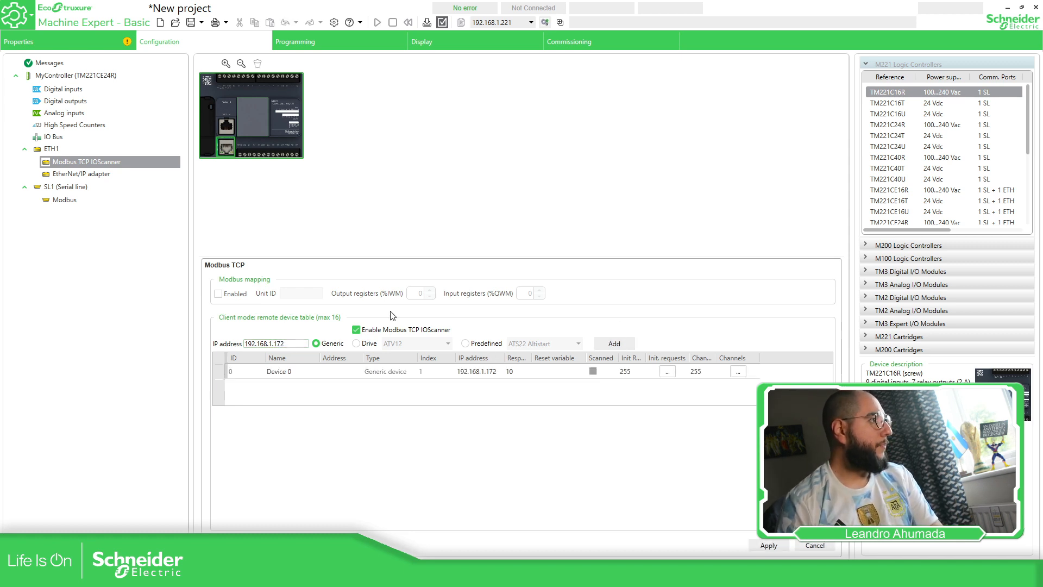
pyautogui.click(668, 371)
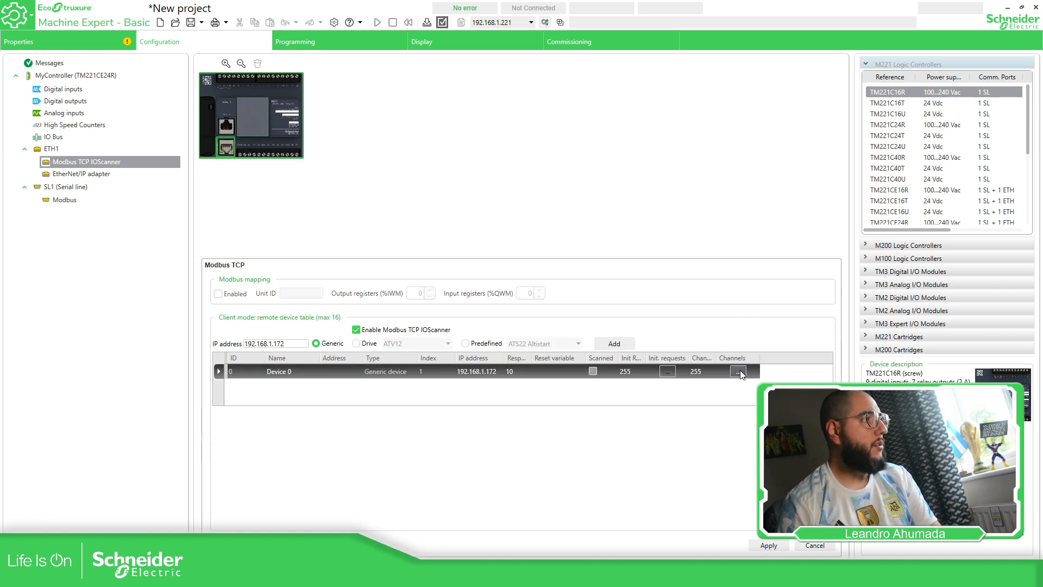
# Rename Device 0's channel to Temp, reading multiple words (0x03) from offset 9500
pyautogui.click(738, 371)
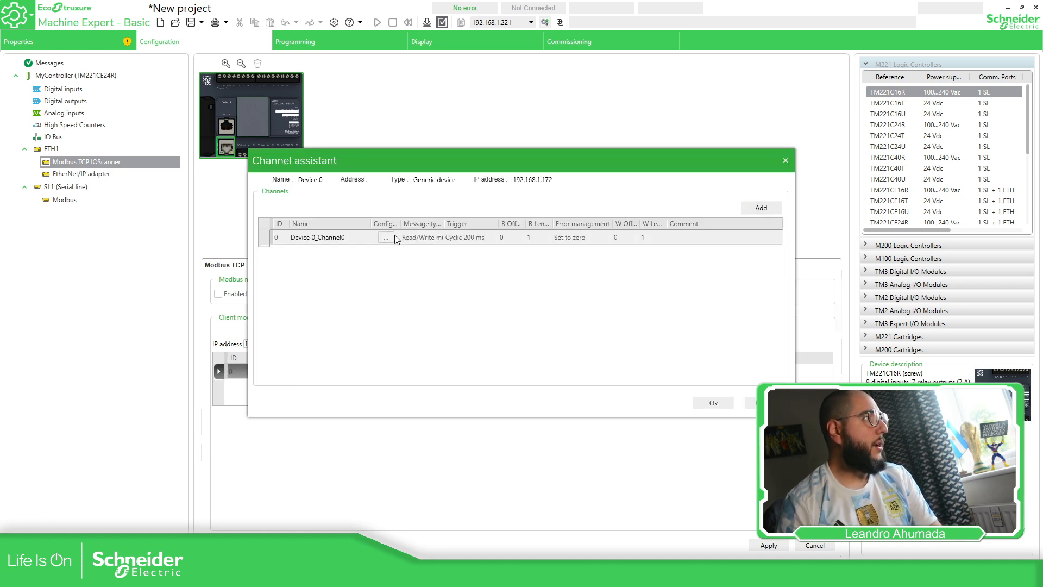
pyautogui.doubleClick(320, 238)
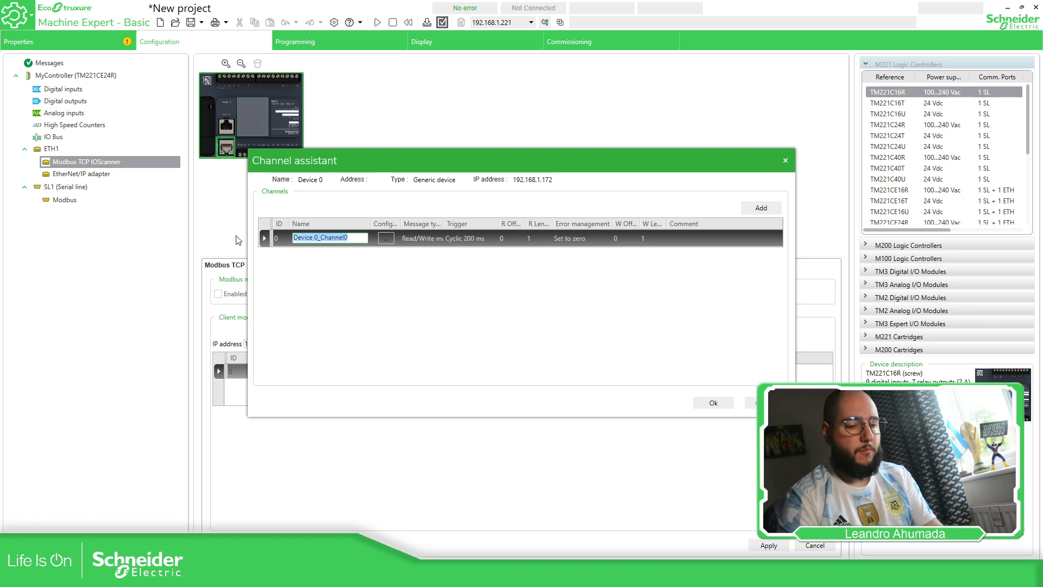
pyautogui.write('Temp')
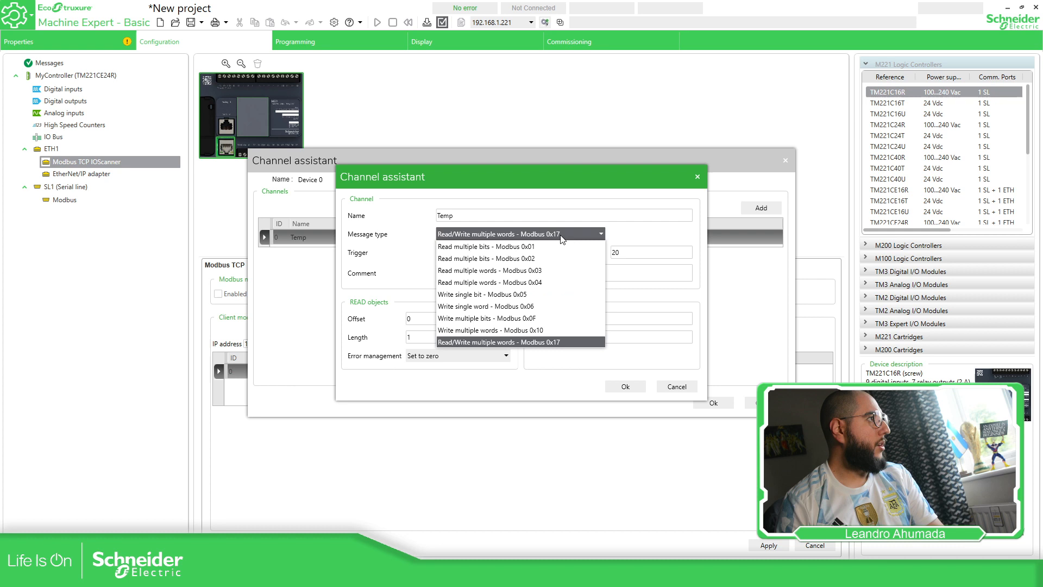
pyautogui.moveTo(504, 273)
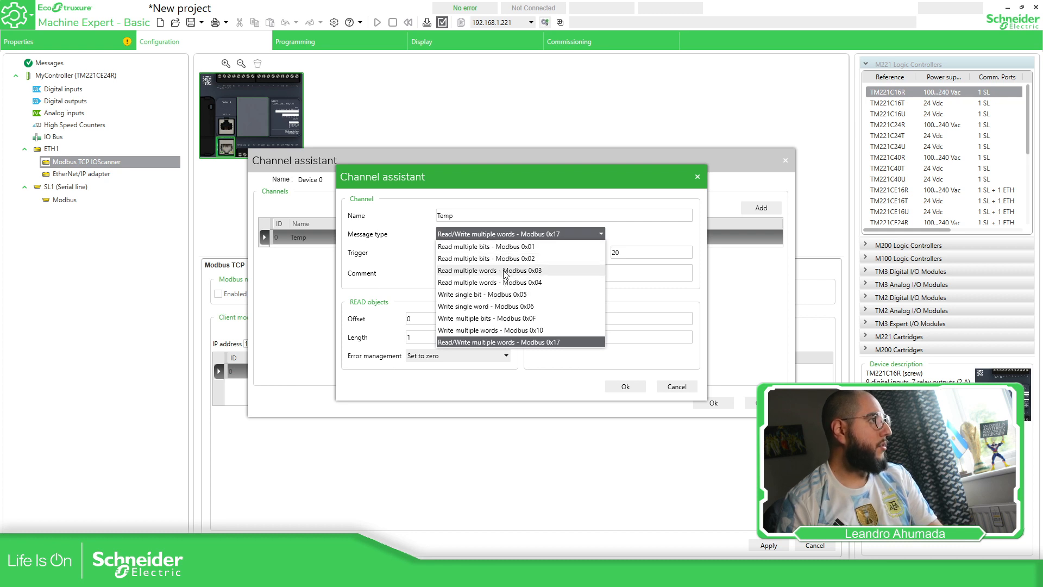
pyautogui.click(489, 270)
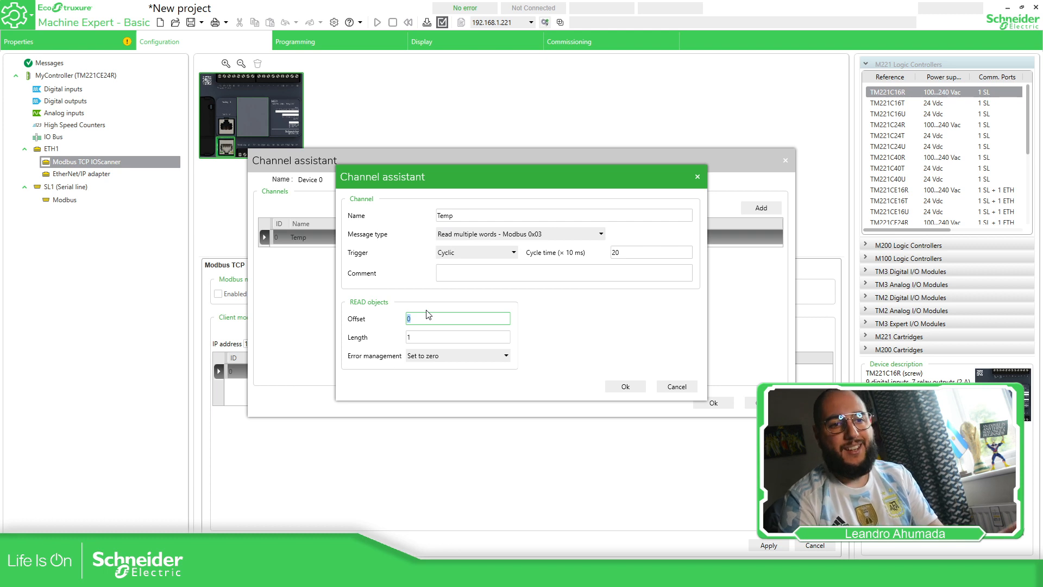
pyautogui.write('9500')
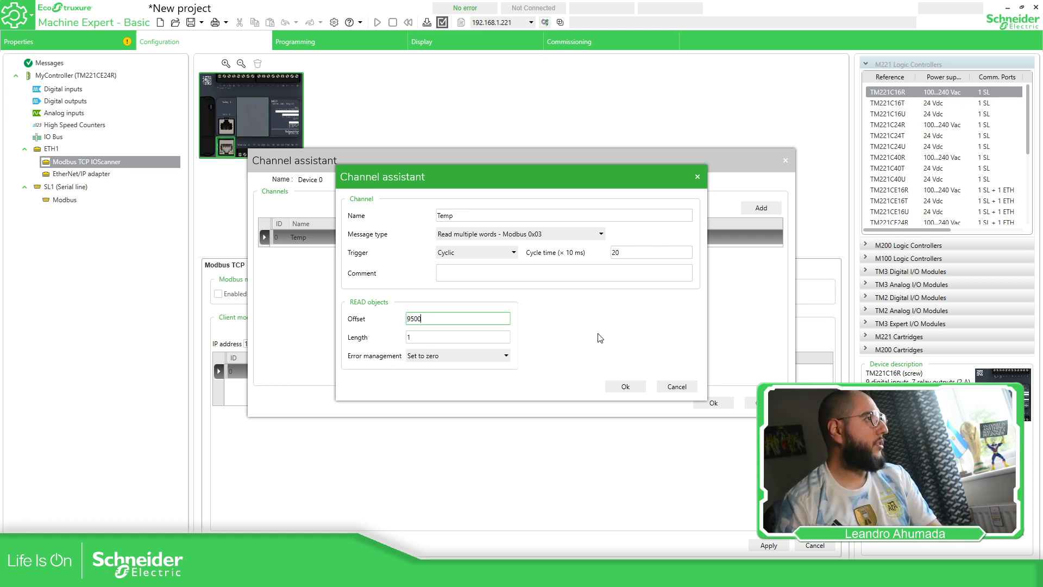
pyautogui.moveTo(601, 337)
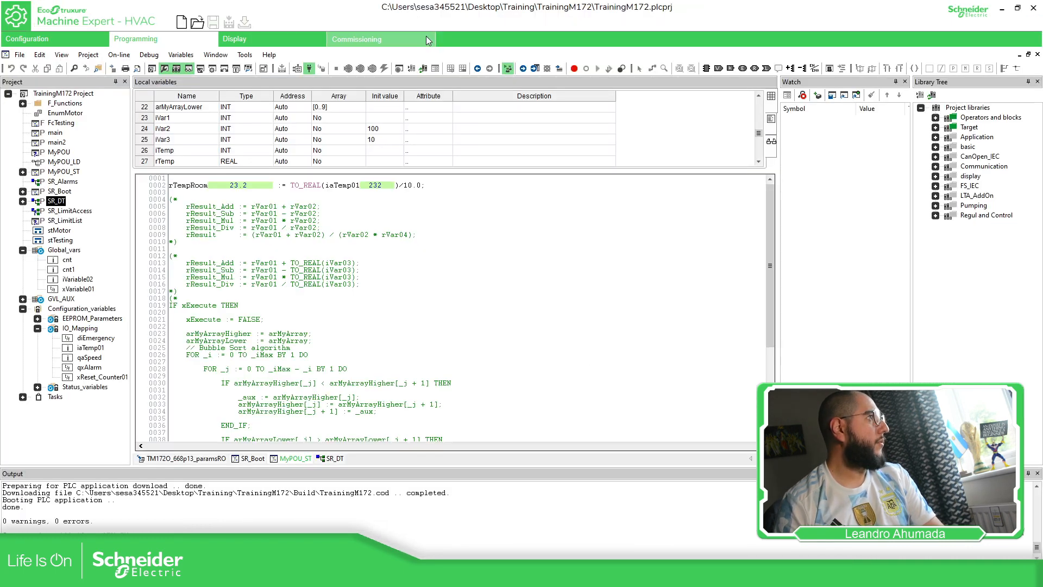
# Select Lower Board under BIOS parameters > All parameters > Analogue I/O in commissioning
pyautogui.click(357, 39)
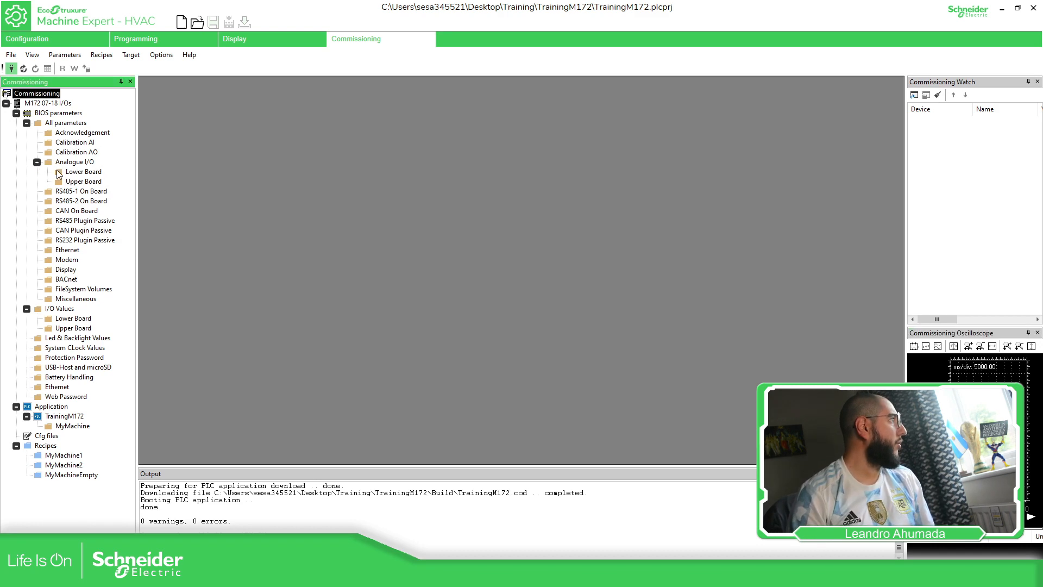
pyautogui.click(84, 171)
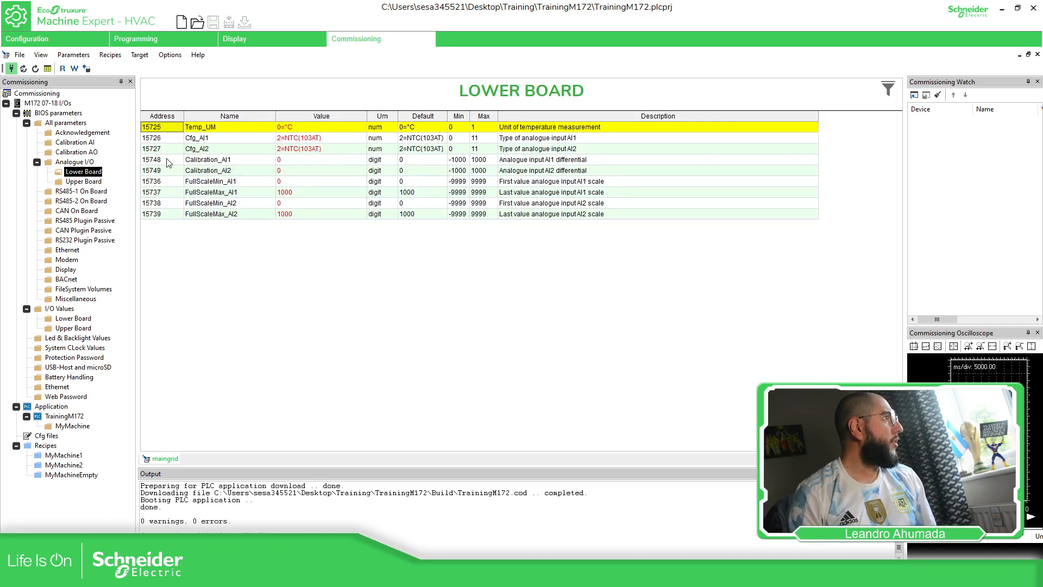
pyautogui.click(73, 317)
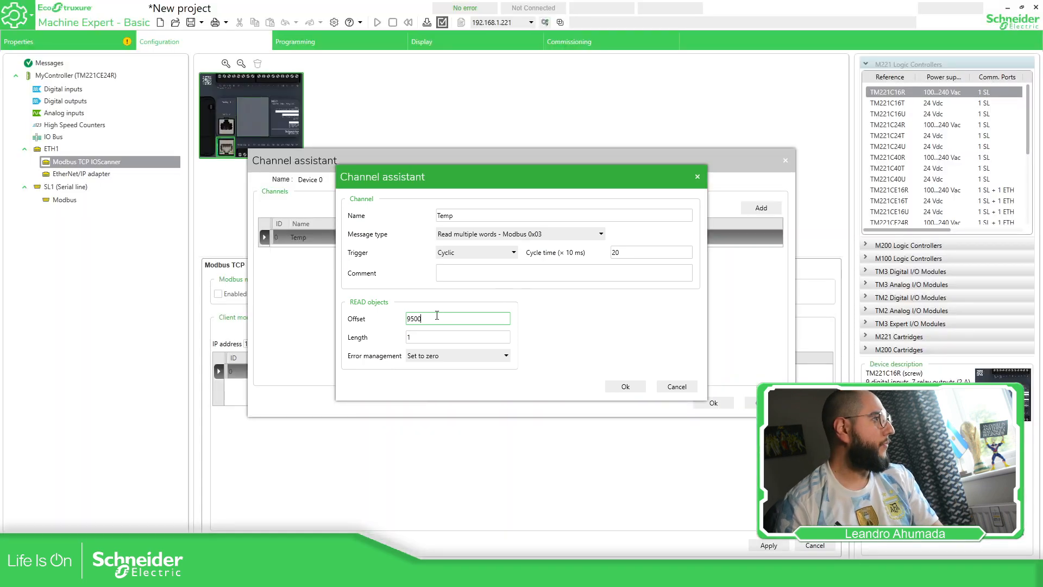
# Set the Temp channel offset to 8335 and confirm the channel and assistant dialogs
pyautogui.write('8335')
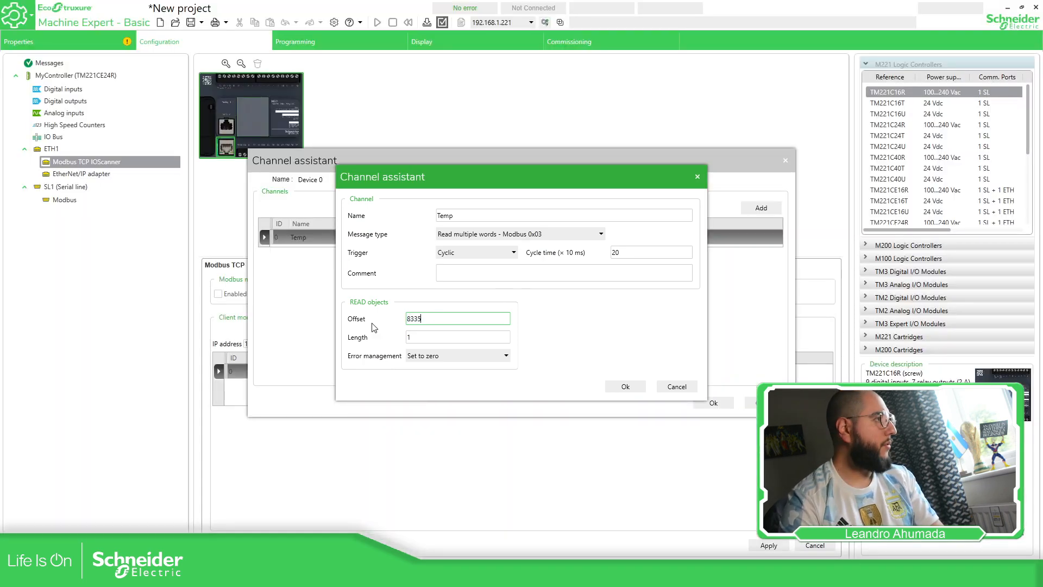
pyautogui.click(623, 386)
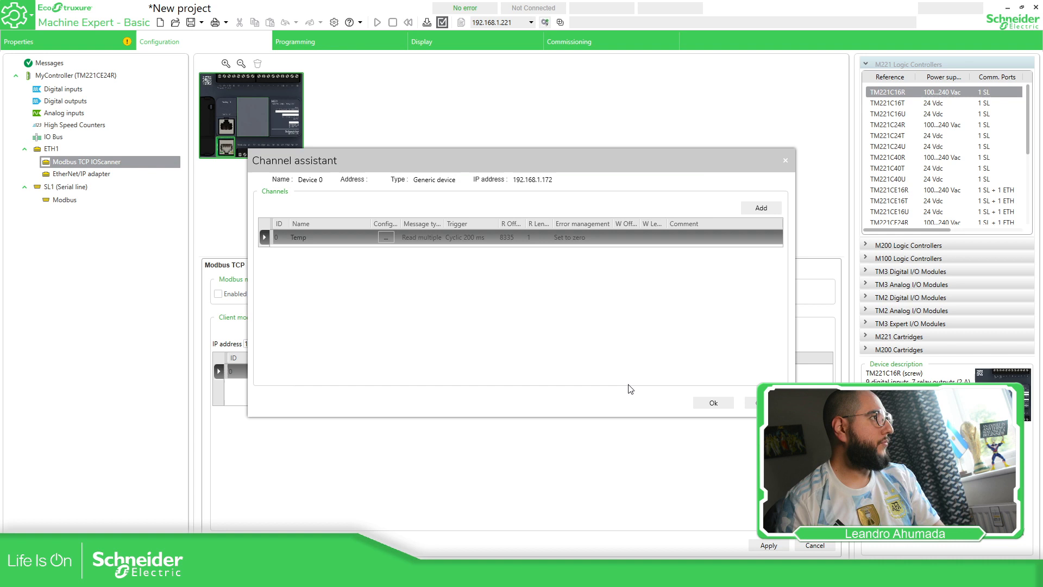
pyautogui.click(712, 402)
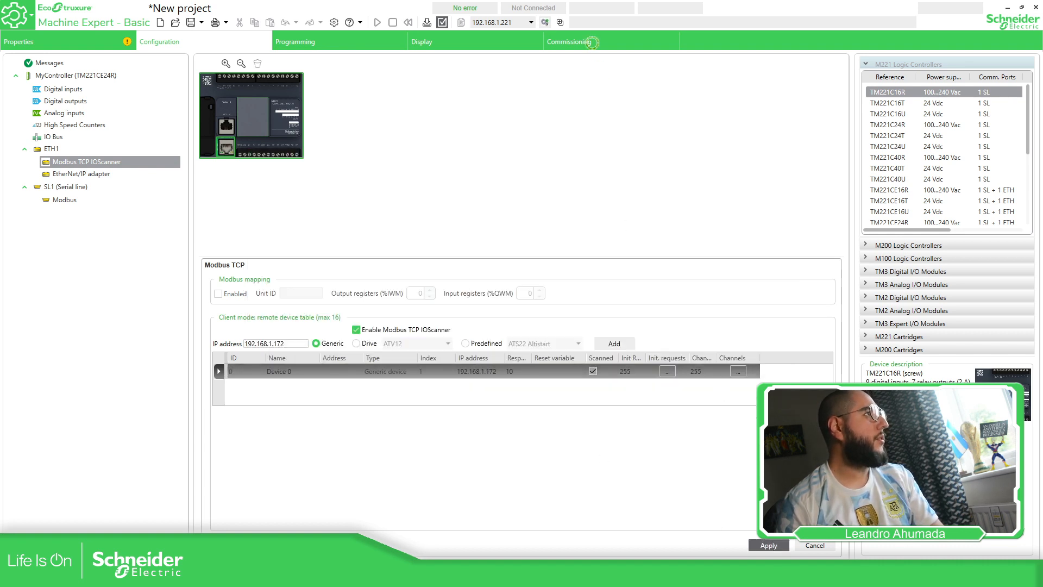
# Log in to the TM221CE24R controller at 192.168.1.221
pyautogui.click(569, 41)
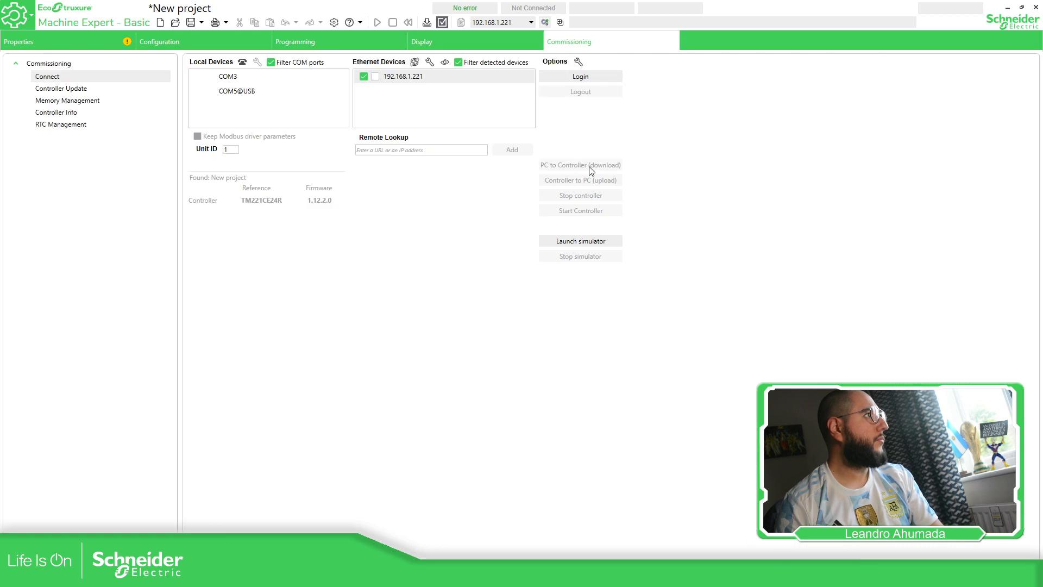
pyautogui.click(580, 76)
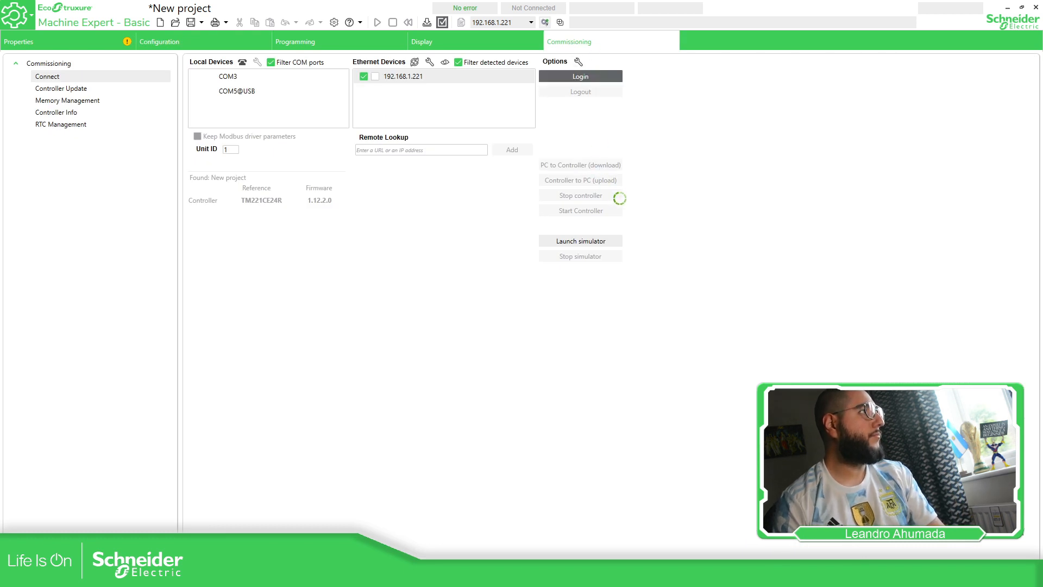
pyautogui.click(580, 241)
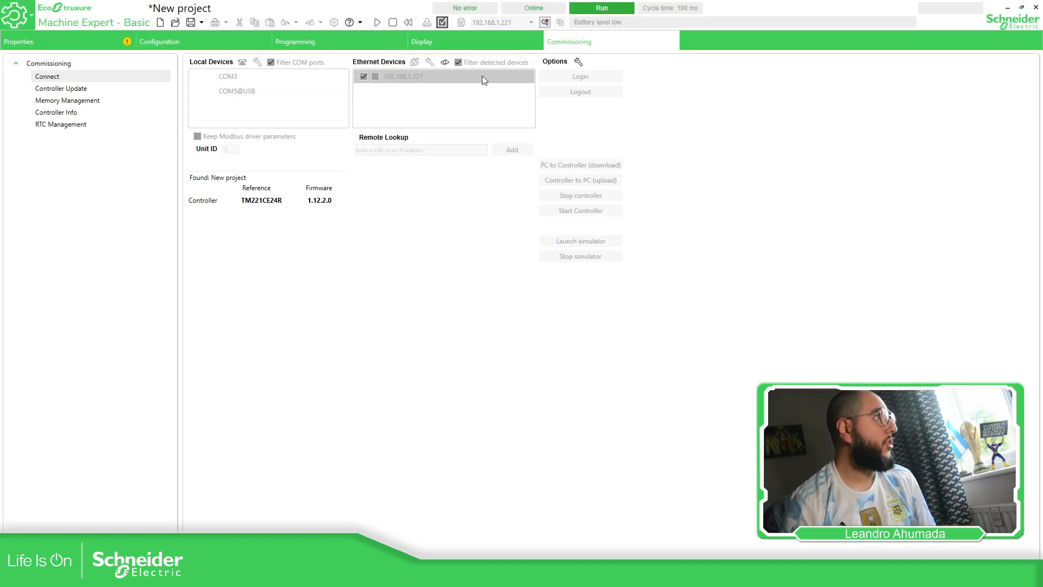
# Download the application over the controller's existing one and start the controller
pyautogui.click(580, 165)
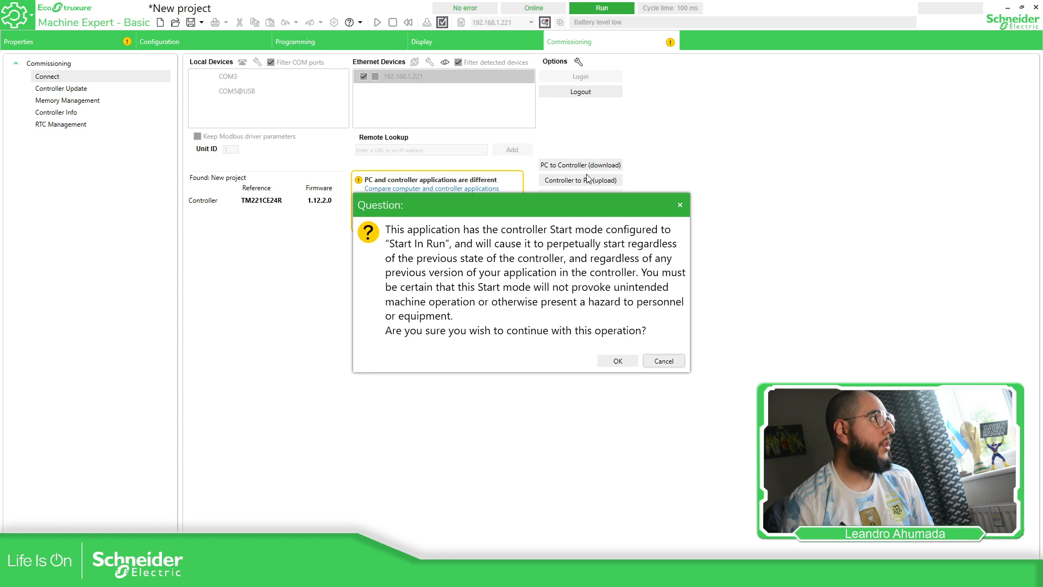
pyautogui.click(616, 361)
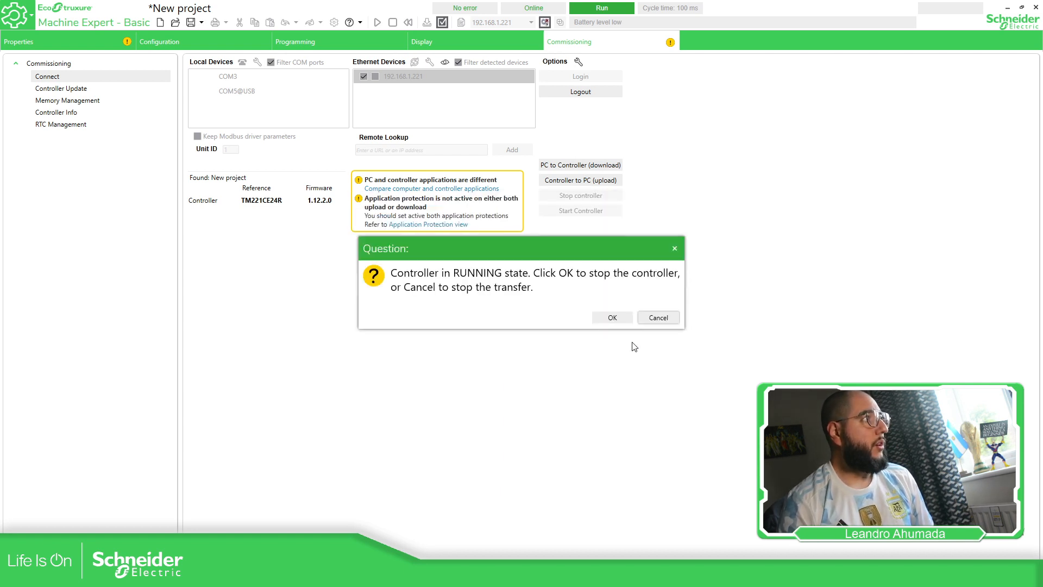
pyautogui.click(611, 317)
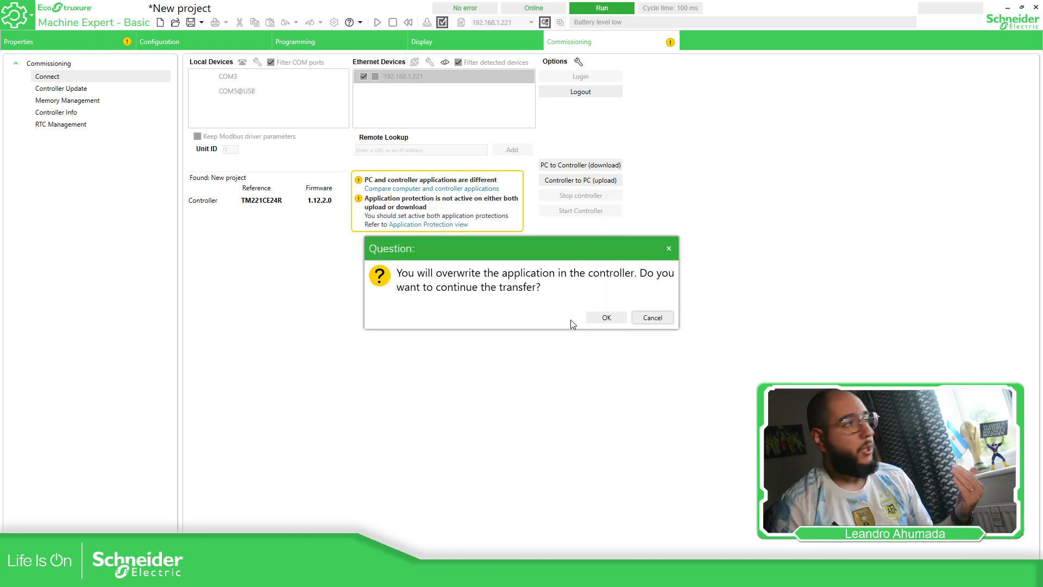
pyautogui.click(605, 317)
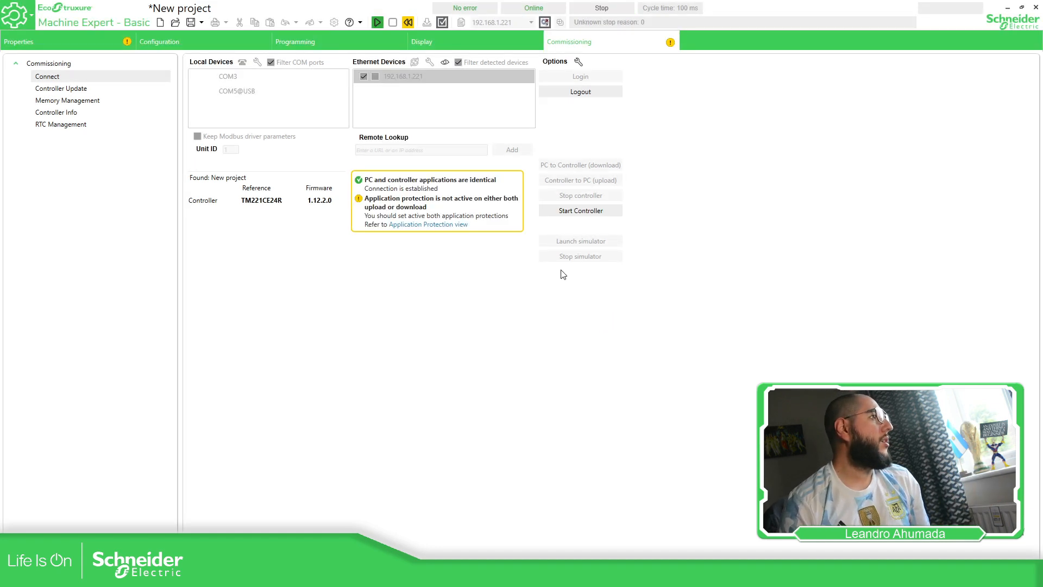
pyautogui.click(580, 210)
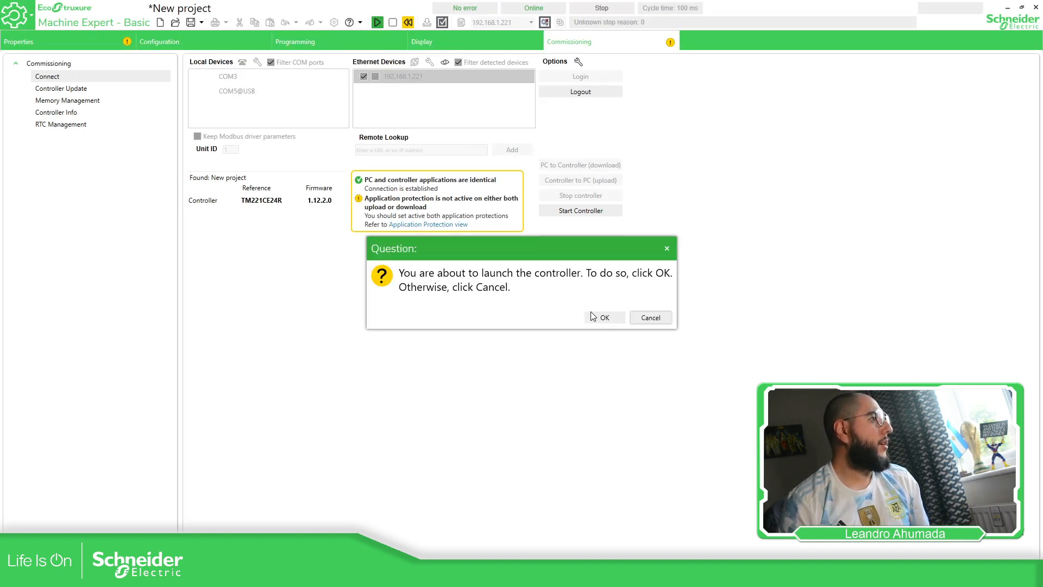
pyautogui.click(602, 317)
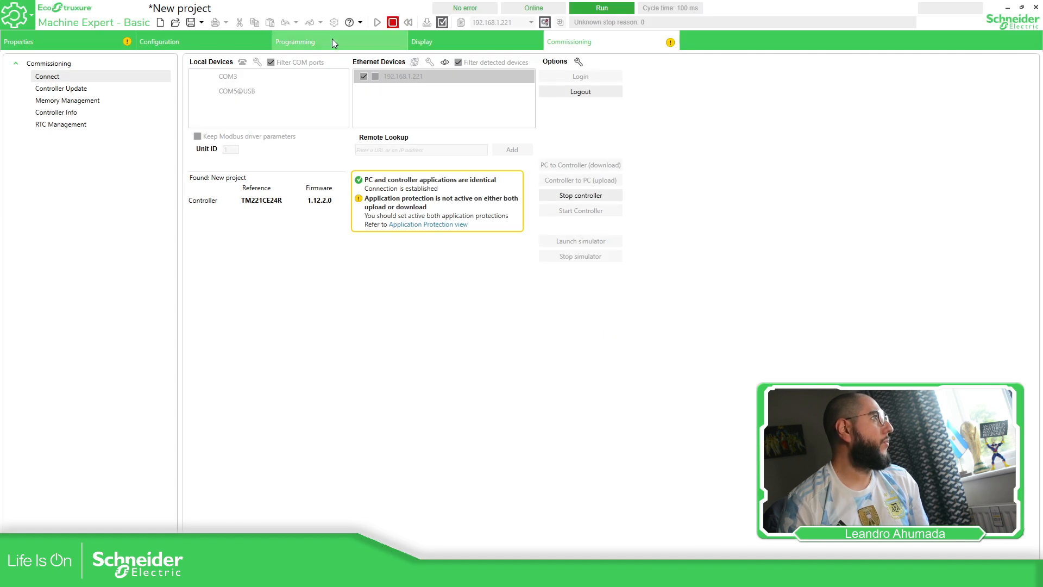
# Open Animation table_4 and review the IOScanner input and output registers
pyautogui.click(294, 42)
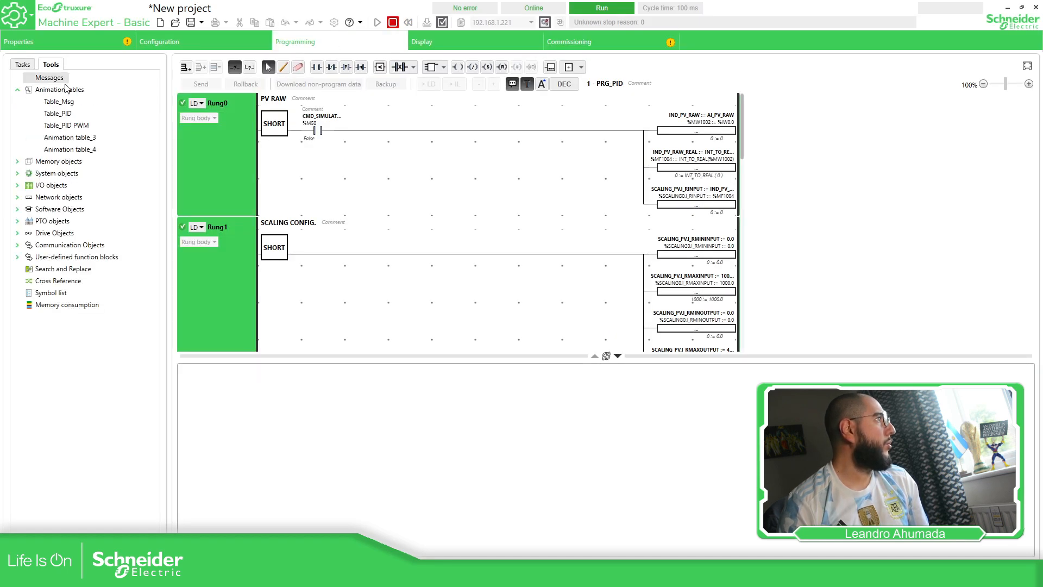
pyautogui.click(69, 149)
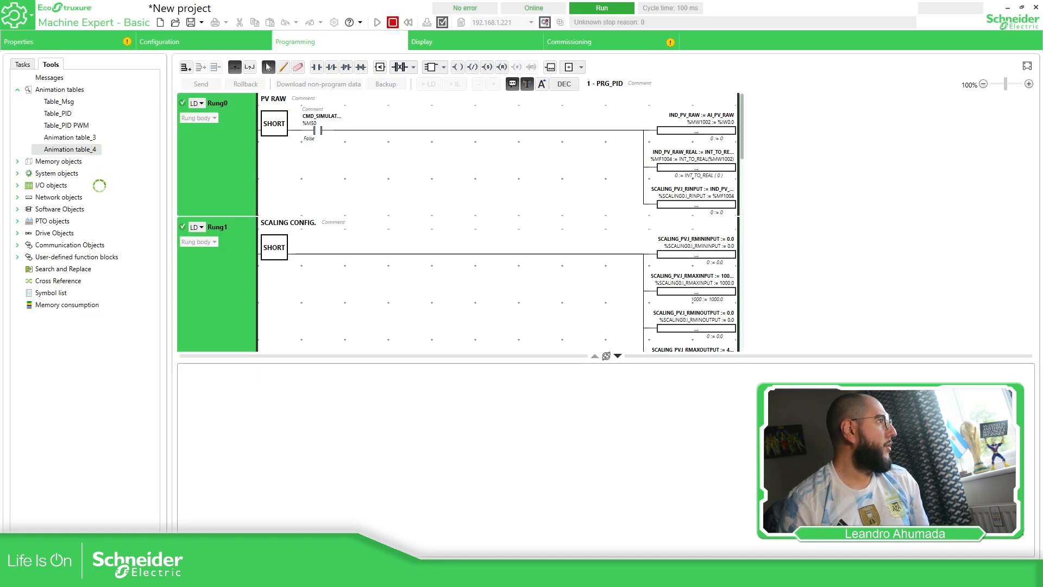
pyautogui.doubleClick(71, 149)
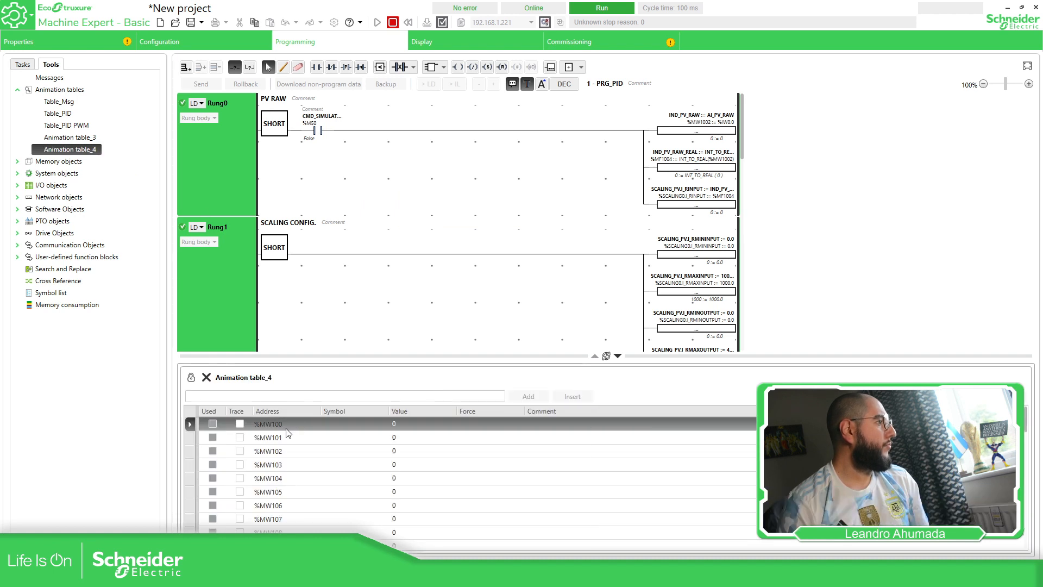
pyautogui.scroll(-3)
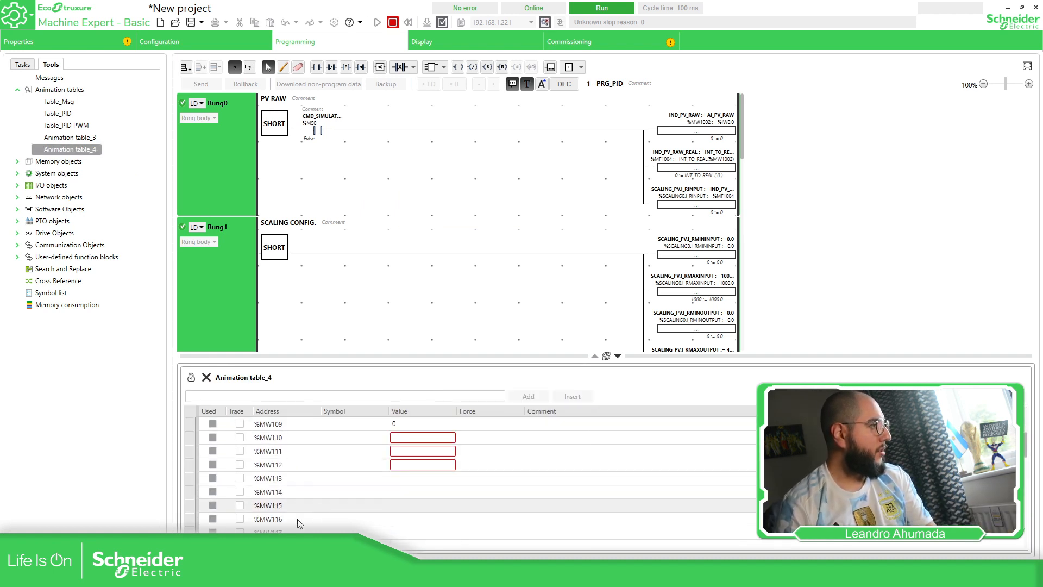
pyautogui.scroll(-3)
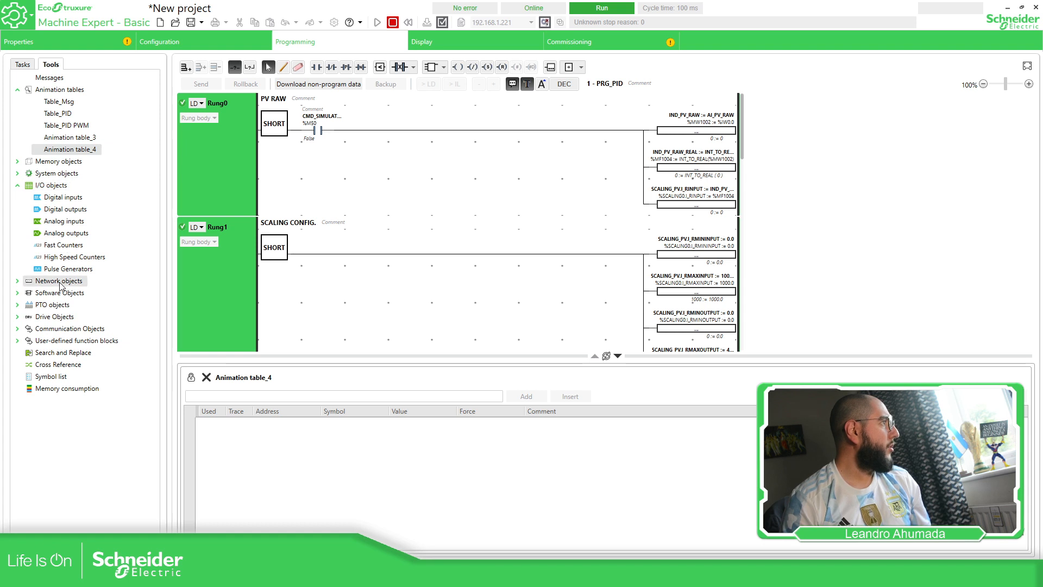
pyautogui.click(59, 280)
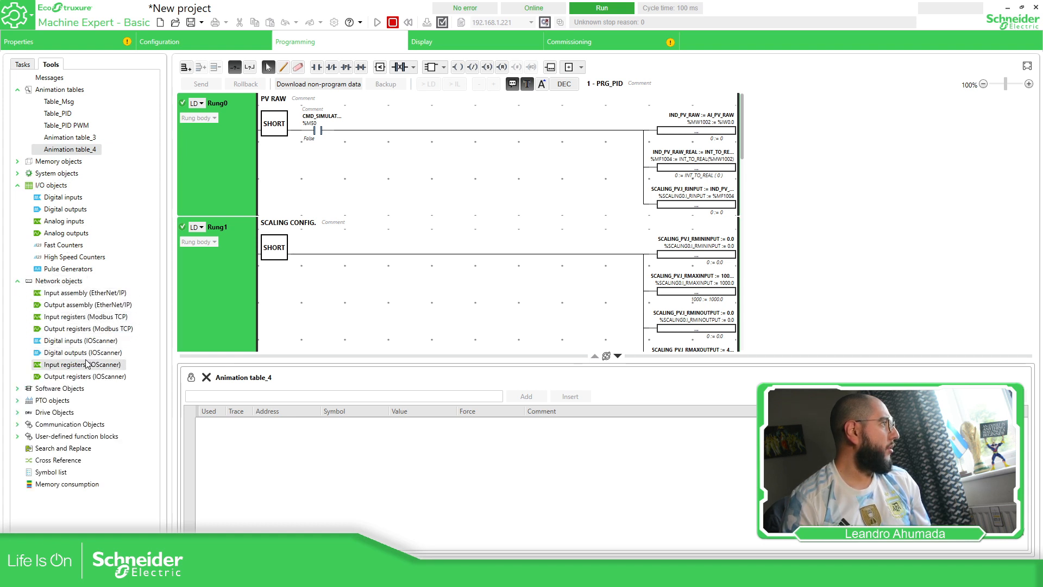
pyautogui.click(83, 364)
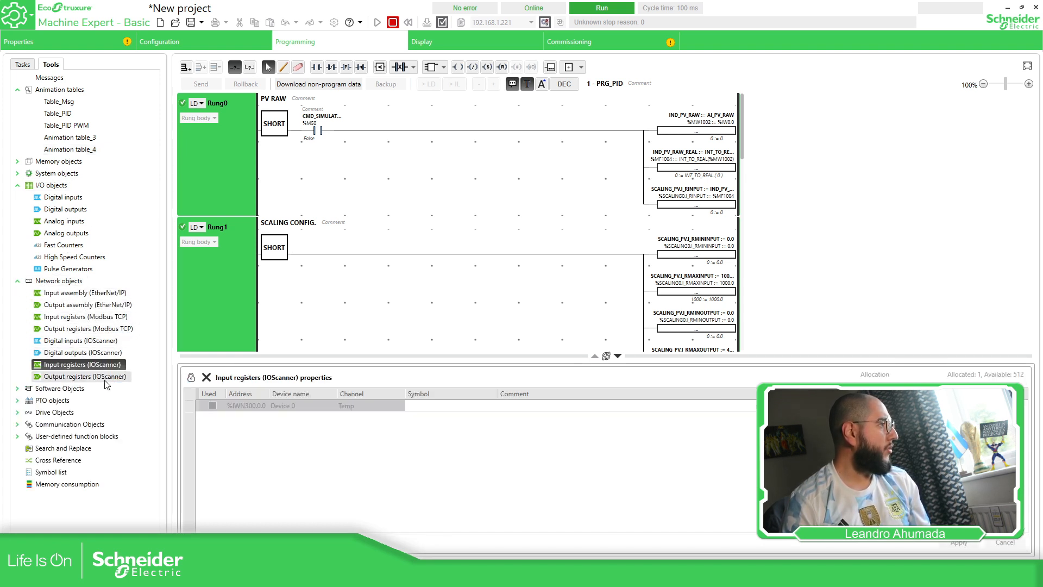
pyautogui.click(85, 376)
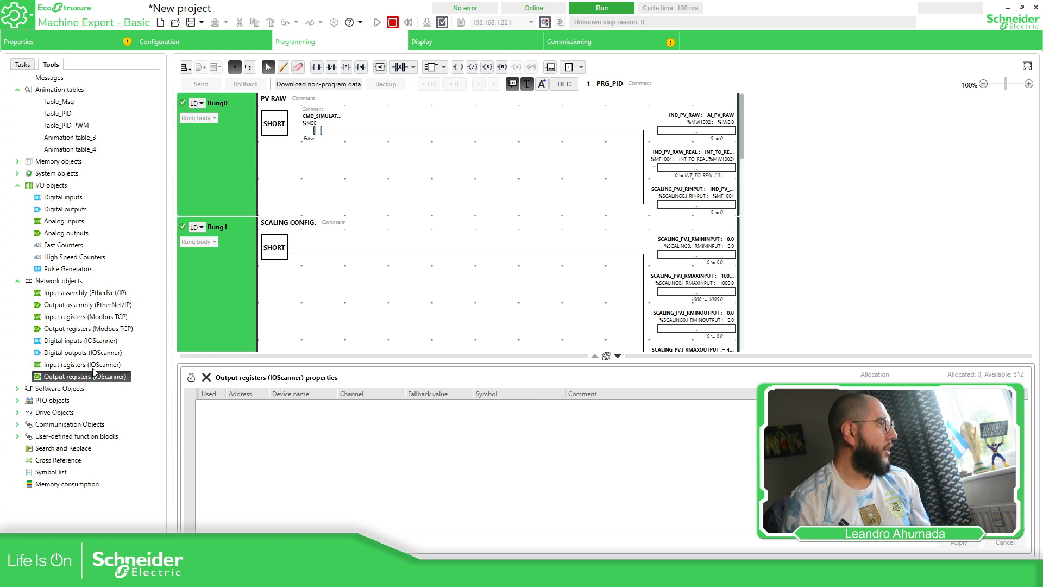
pyautogui.click(84, 364)
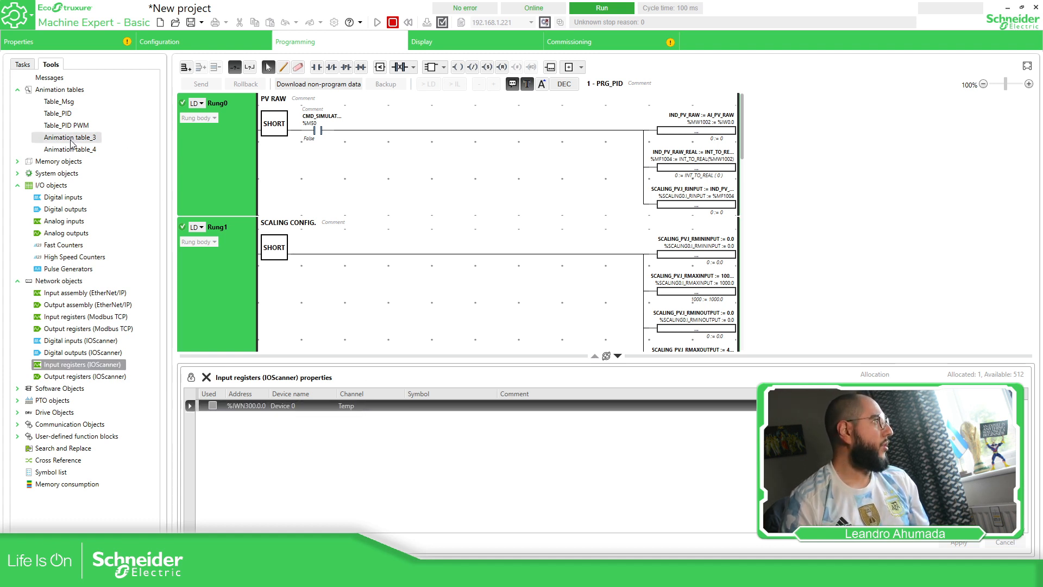
# Add %IWN300.0.0 to Animation table_4
pyautogui.click(69, 149)
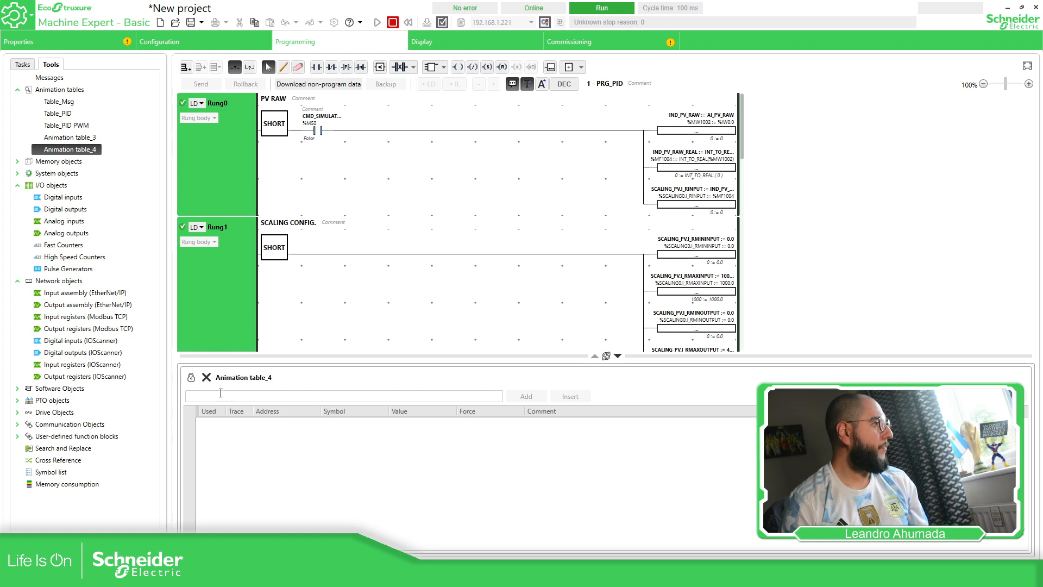
pyautogui.write('%IWN')
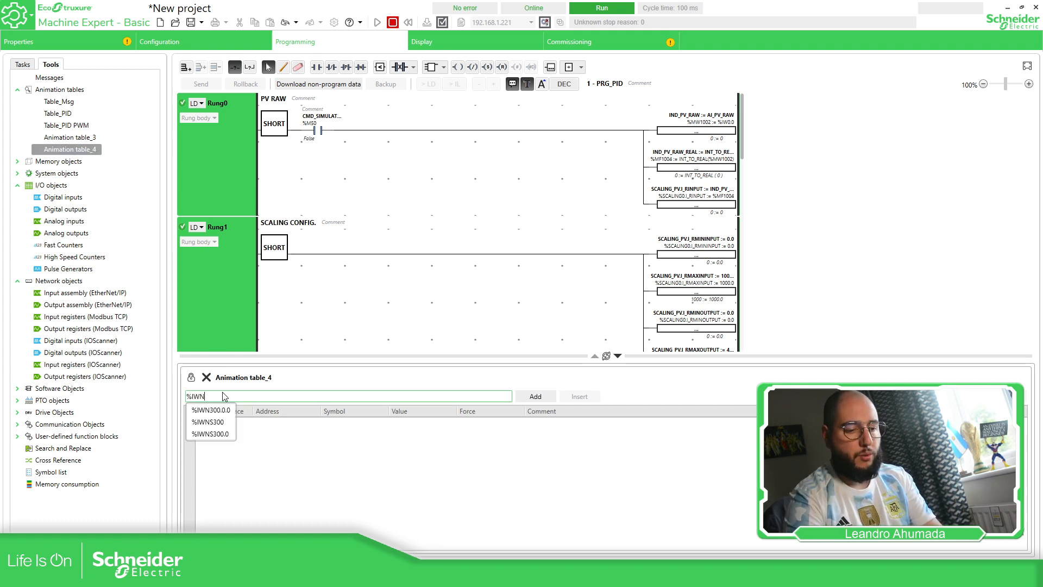
pyautogui.click(211, 409)
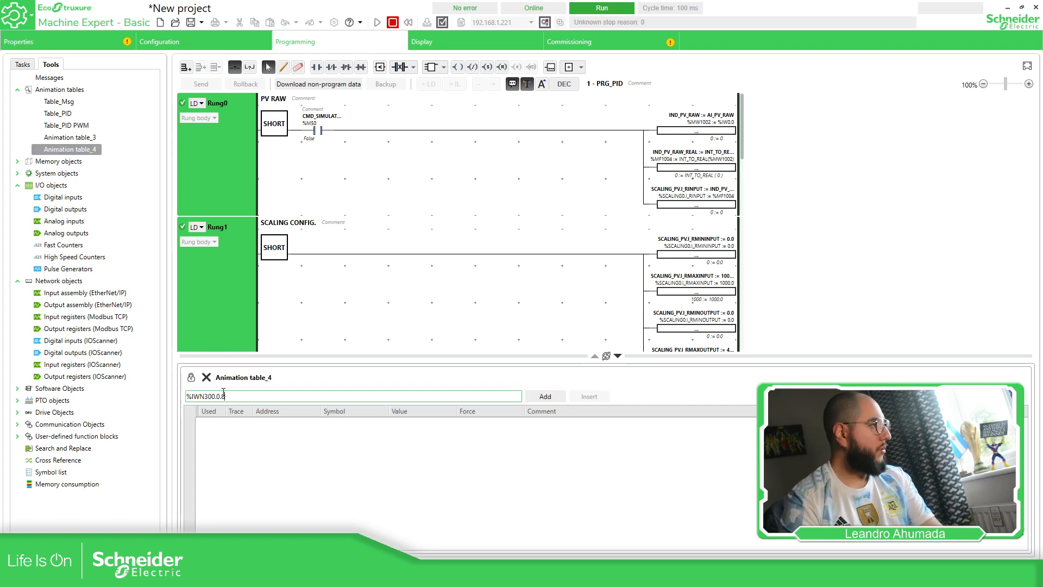
pyautogui.click(544, 396)
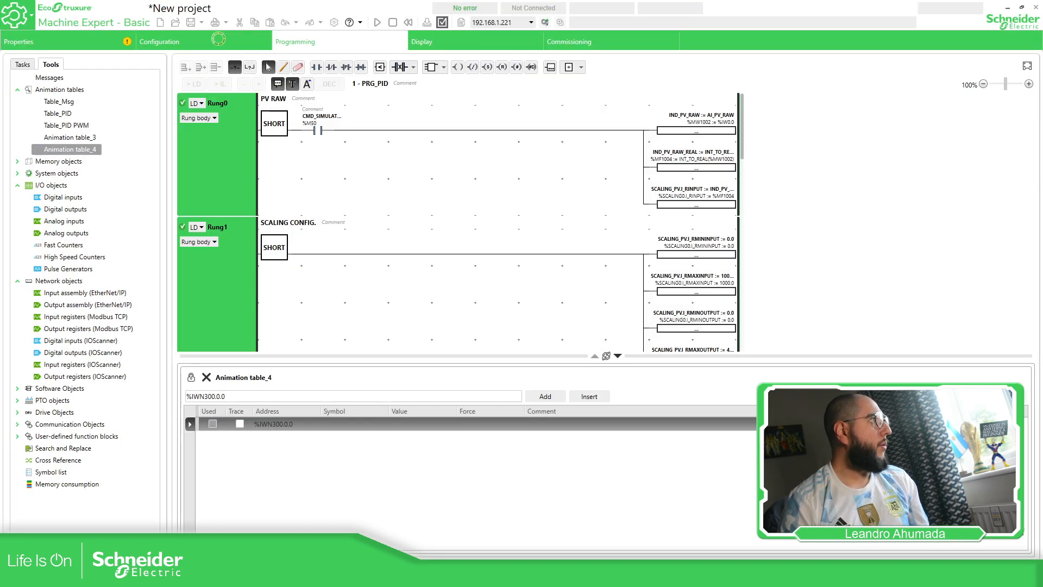
pyautogui.click(159, 42)
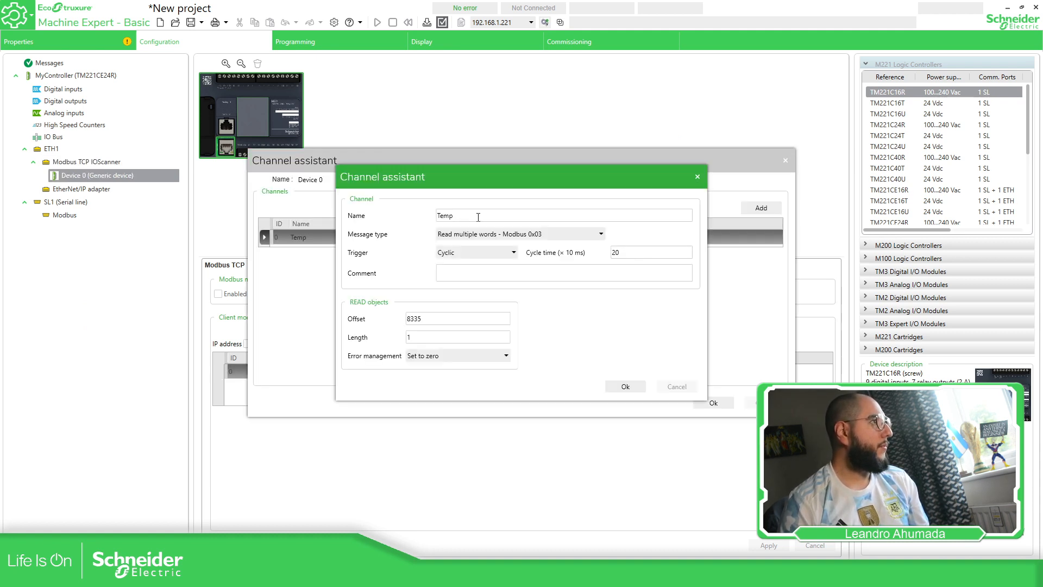
# Set the Temp channel to offset 9499 with length 2 and apply the mapping changes
pyautogui.click(457, 318)
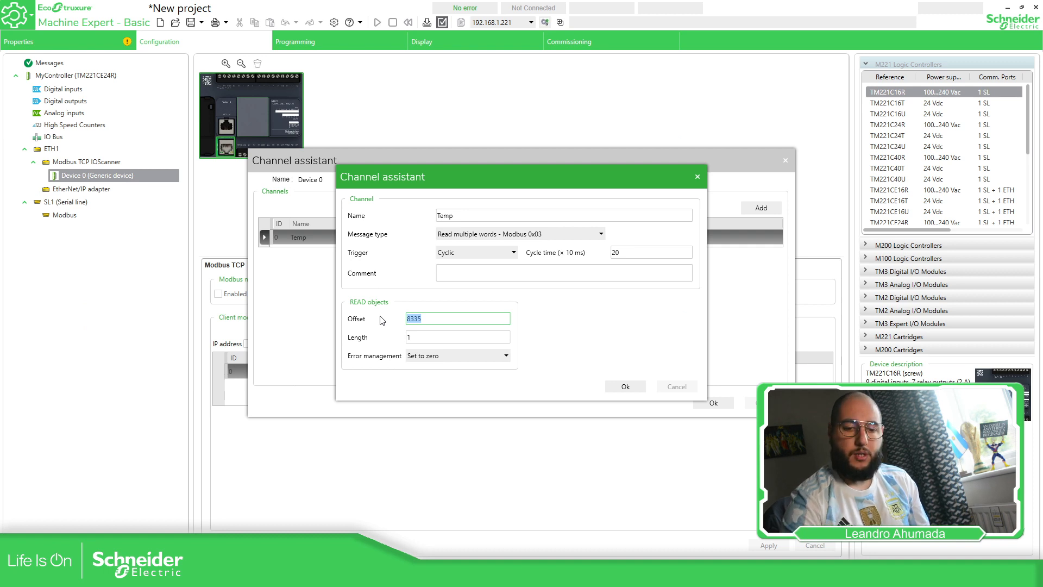
pyautogui.write('9500')
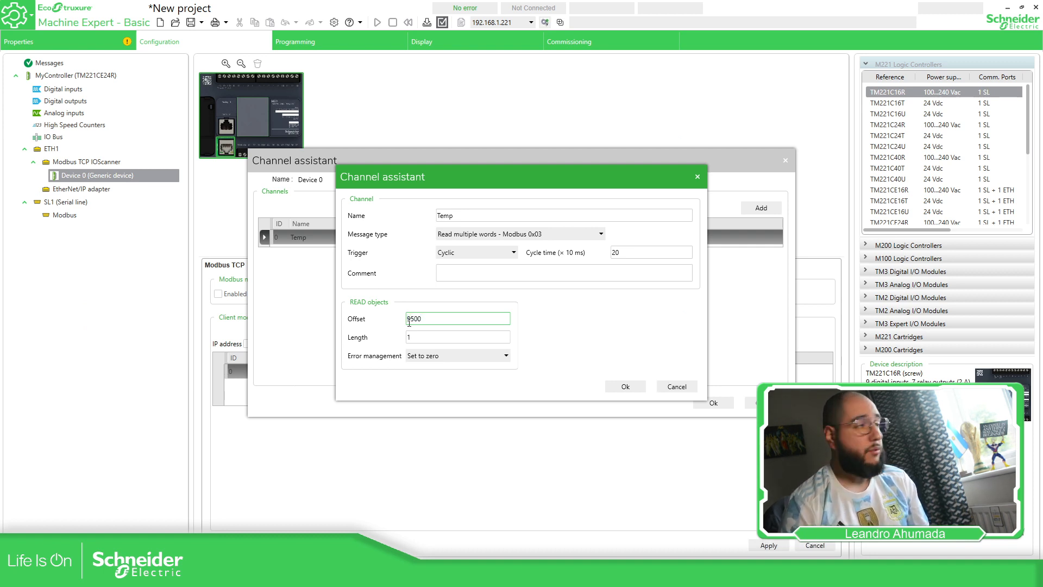
pyautogui.doubleClick(412, 319)
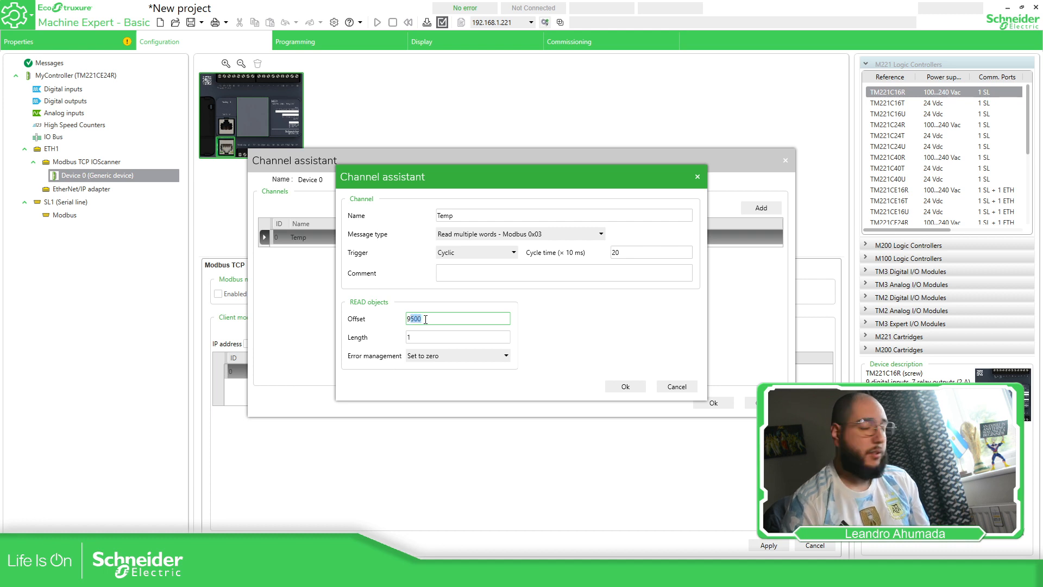
pyautogui.write('9499')
pyautogui.click(458, 336)
pyautogui.write('2')
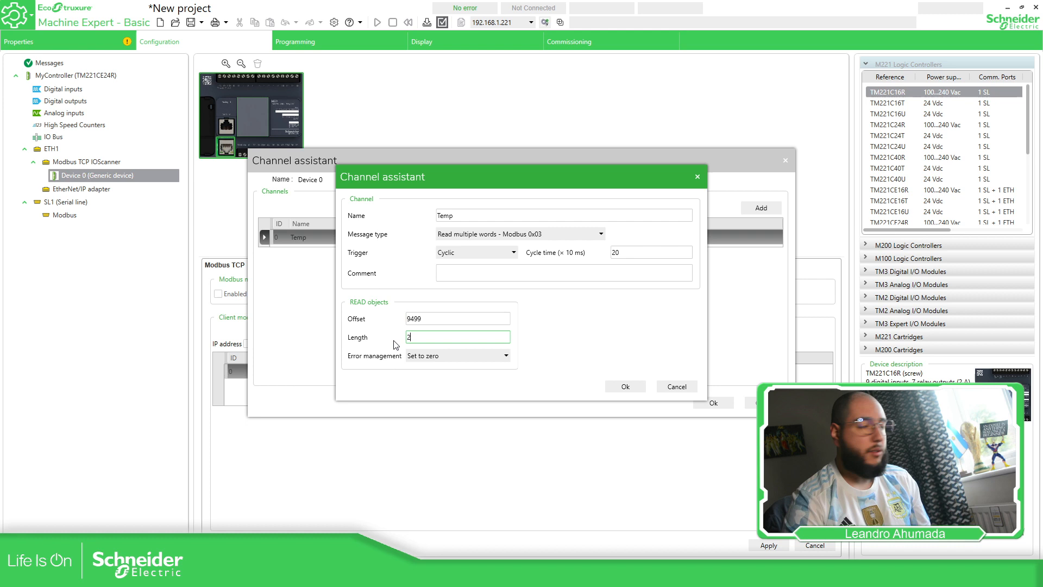
pyautogui.click(624, 387)
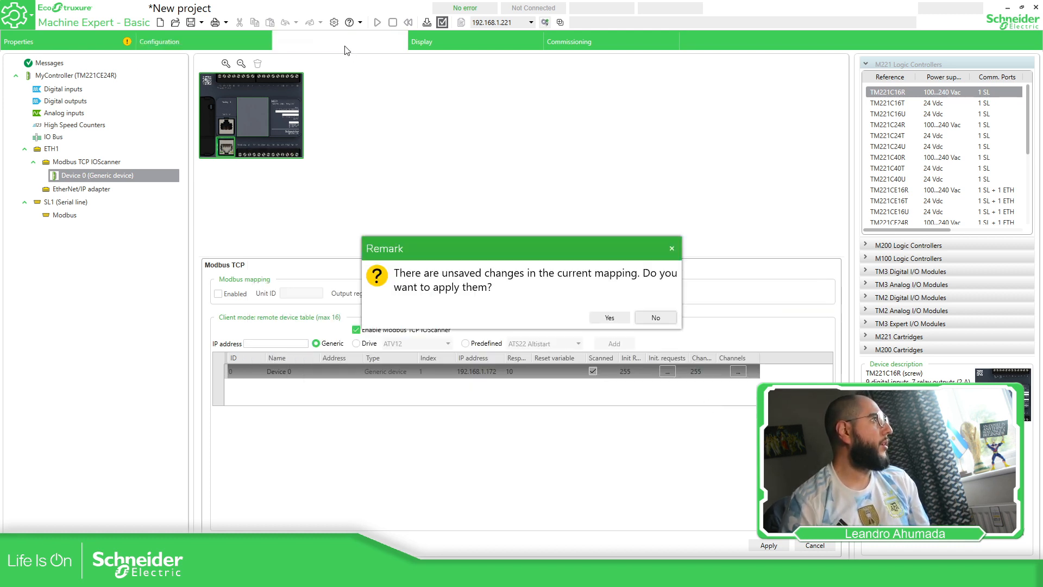
pyautogui.click(608, 317)
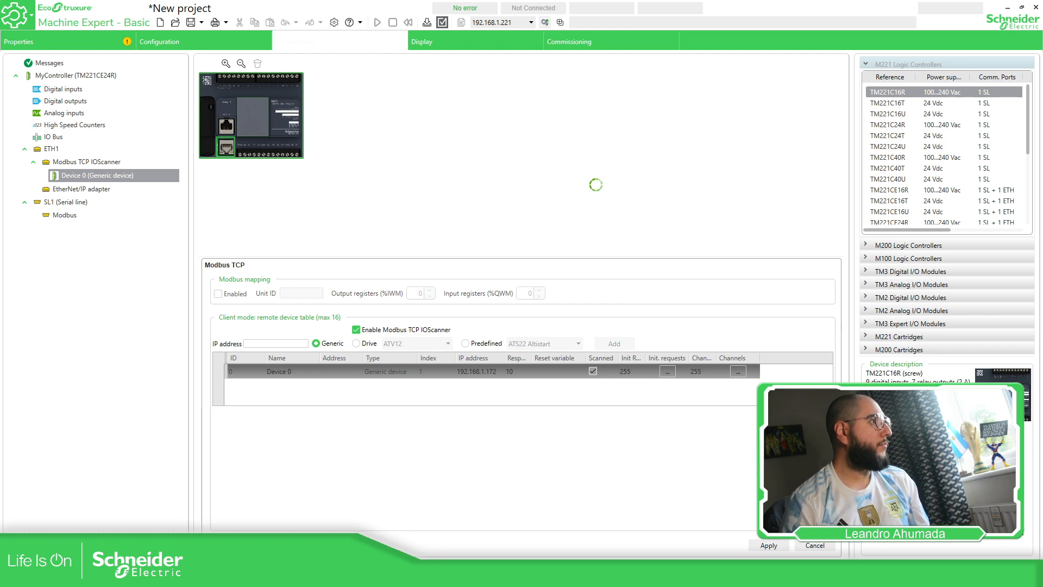
pyautogui.click(294, 41)
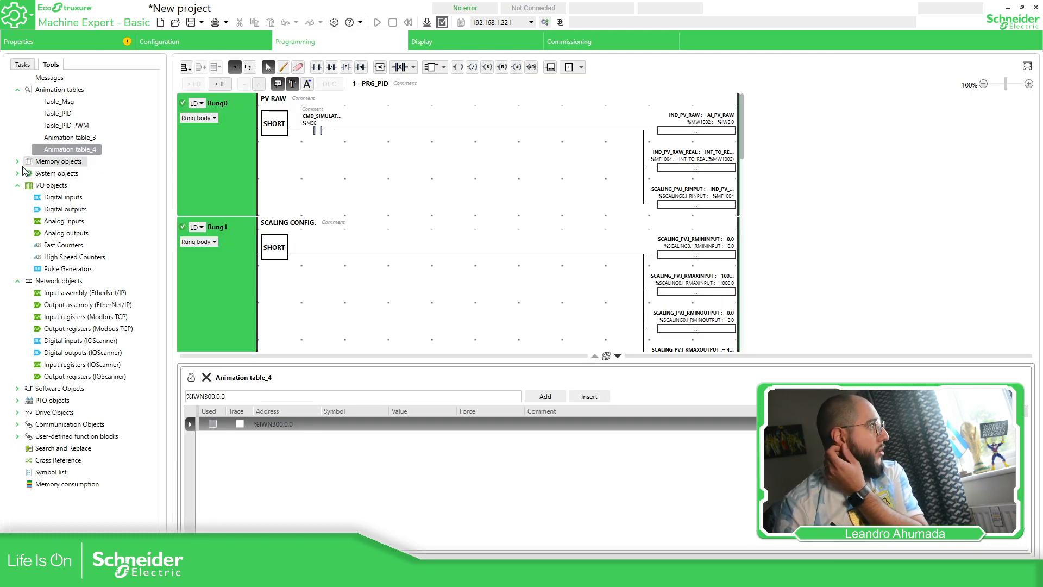
# Expand the memory objects and view the memory word properties
pyautogui.click(24, 161)
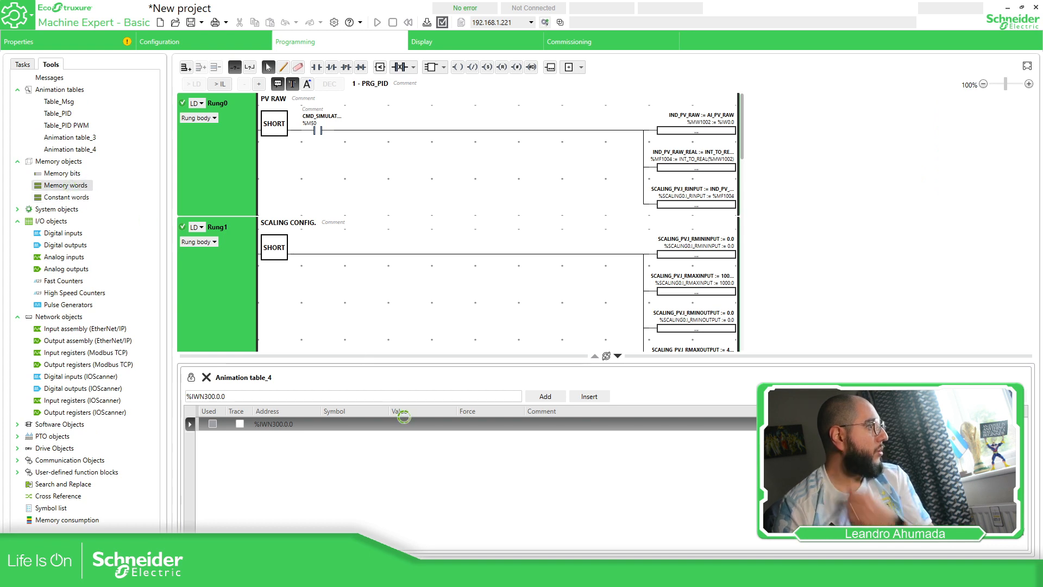
pyautogui.click(66, 185)
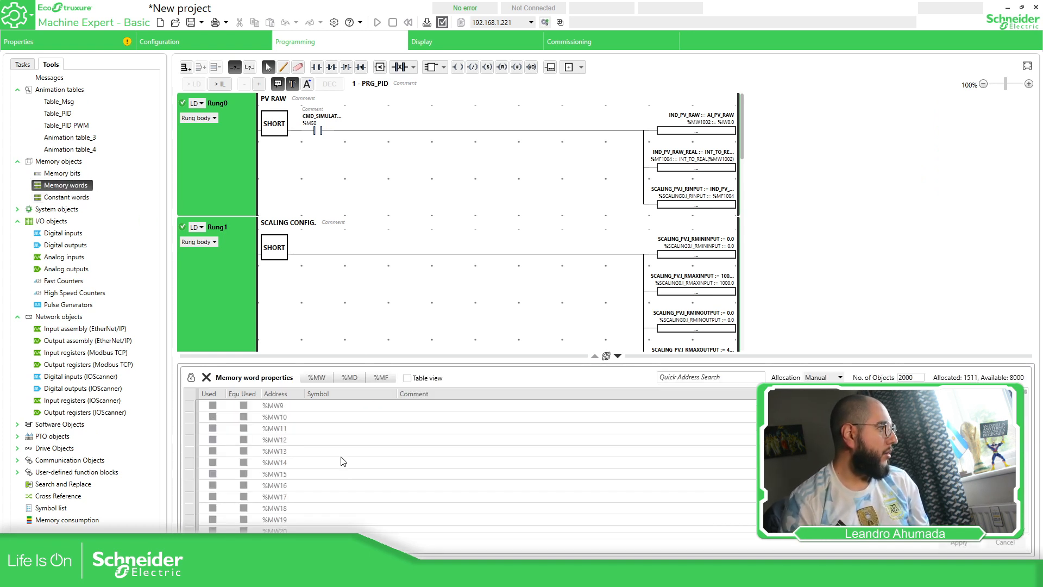
pyautogui.click(273, 417)
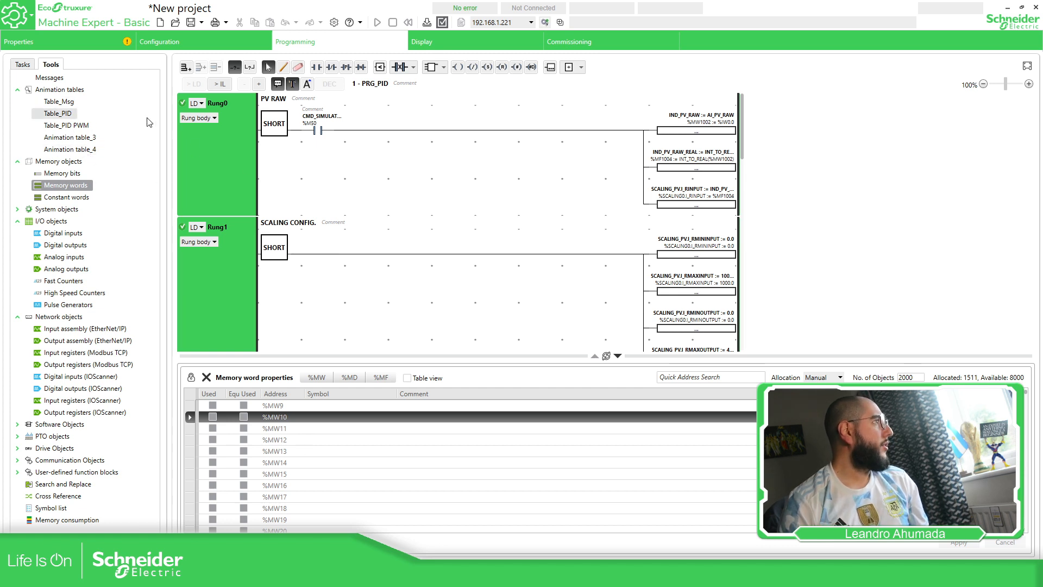
# Add a new POU under the Master Task from the Tasks view
pyautogui.click(22, 64)
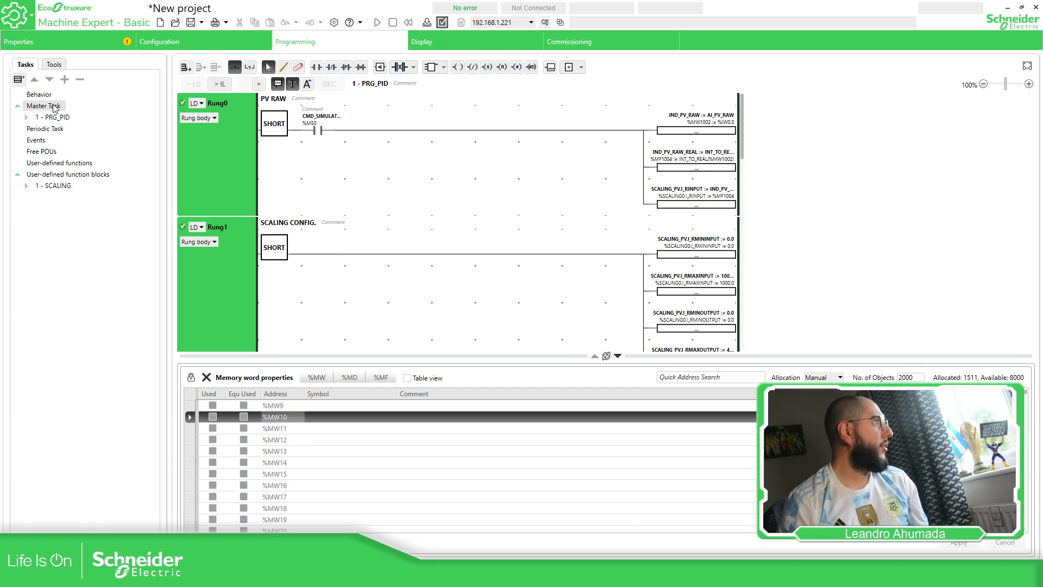
pyautogui.rightClick(44, 105)
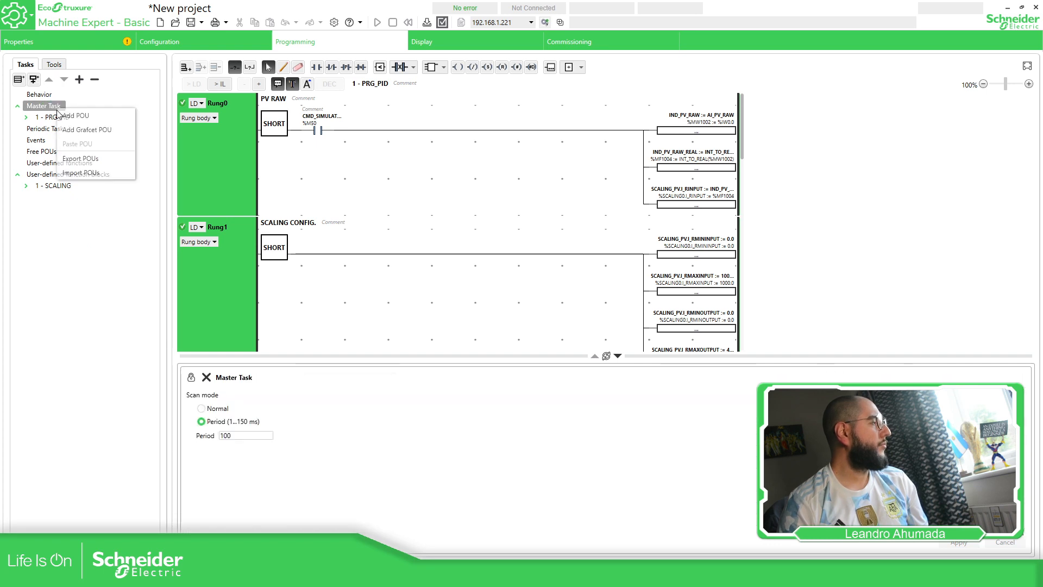
pyautogui.click(68, 116)
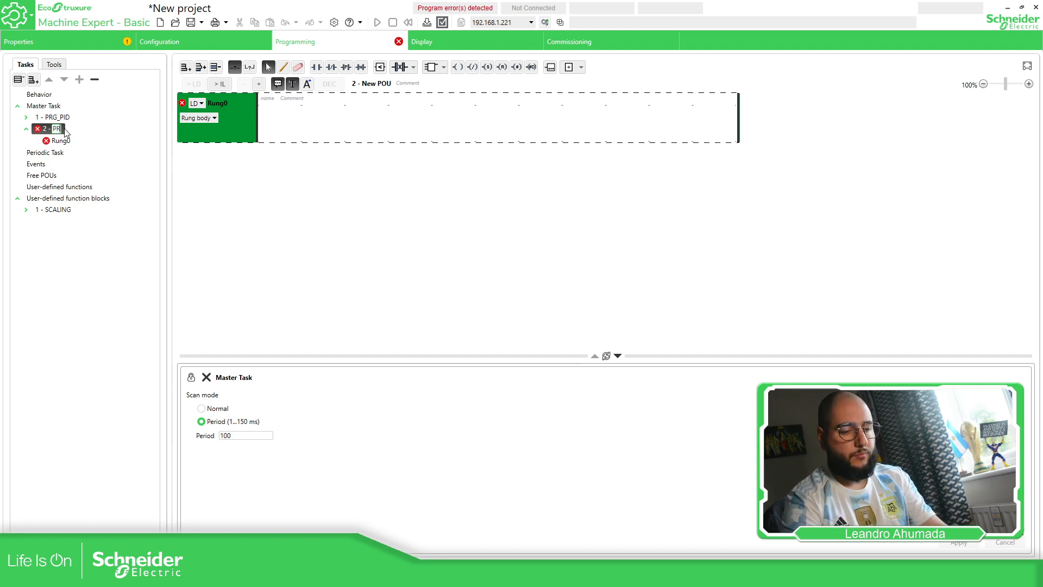
# Name the POU PRG_Floats and assign %IWN300.0.x inputs to %MW10–%MW13 in operation blocks
pyautogui.write('PRG_Floats')
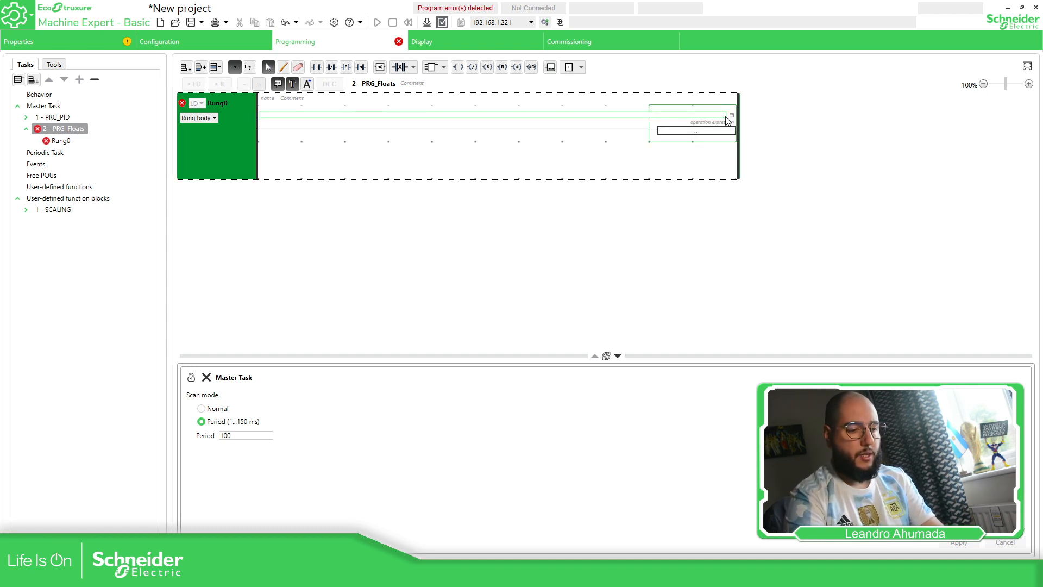
pyautogui.write('%MF1')
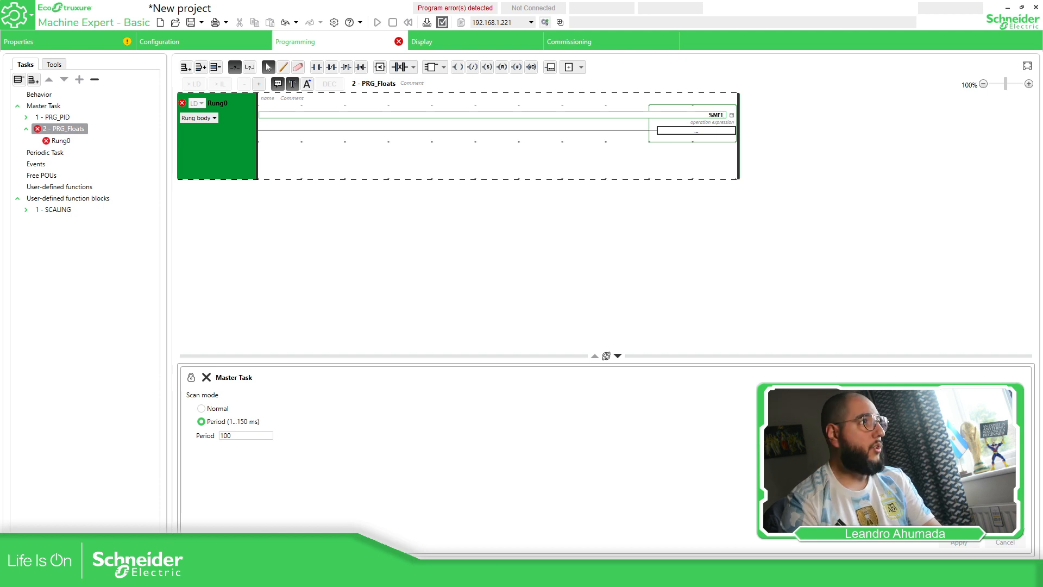
pyautogui.write('%MW10 := %IWN')
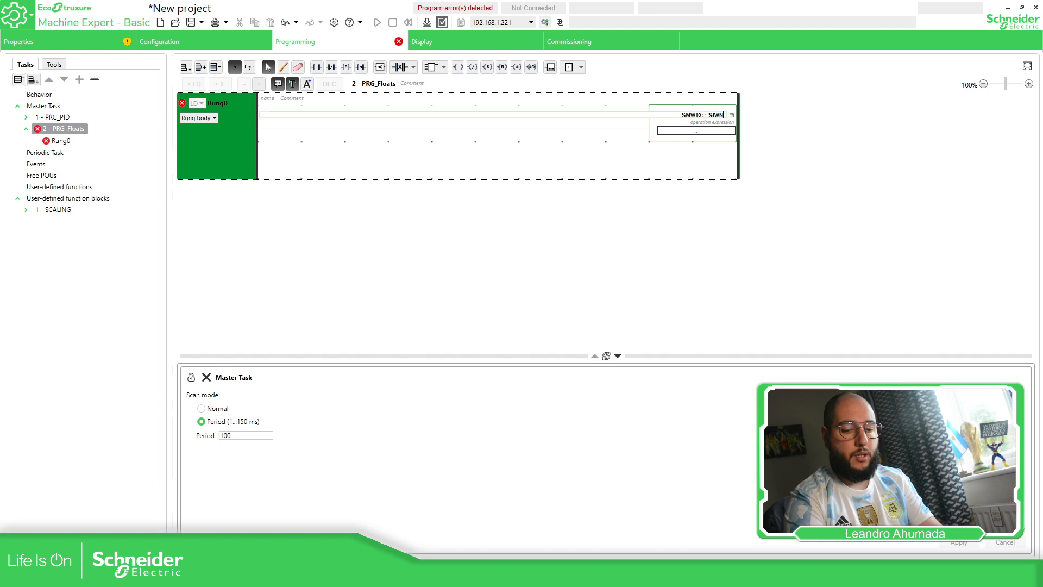
pyautogui.write('300.0.0')
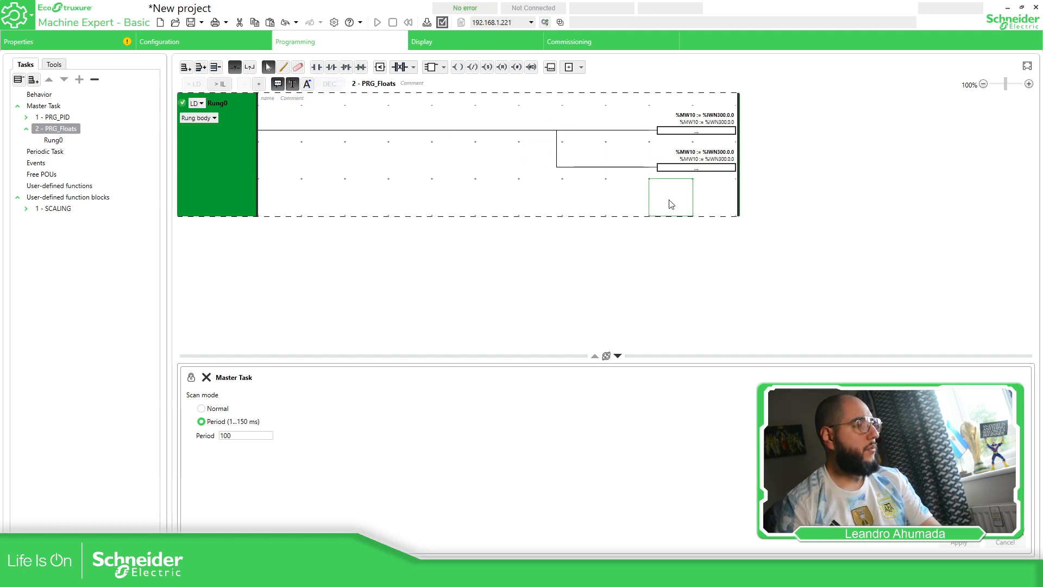
pyautogui.moveTo(614, 181)
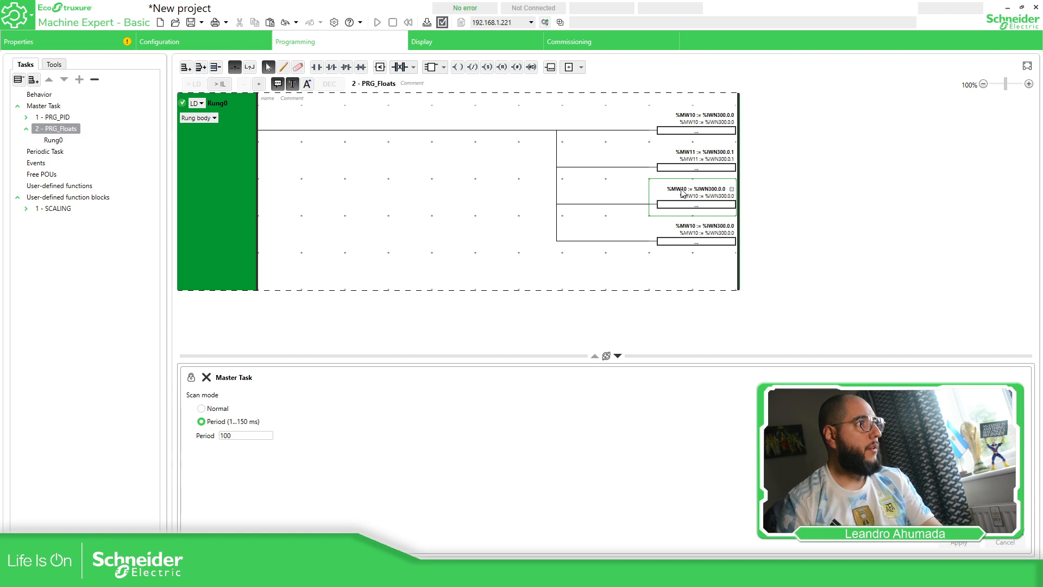
pyautogui.click(695, 189)
pyautogui.write('3')
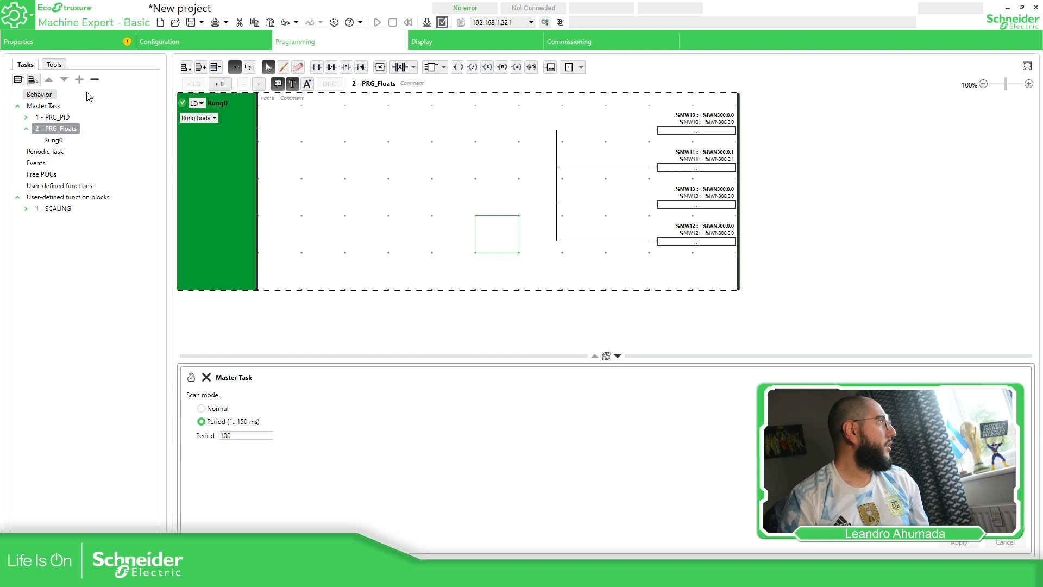
# In Animation table_4, add %IWN300.0.0, %IWN300.0.1, %MW10–%MW13, %MF10 and %MF12
pyautogui.click(53, 64)
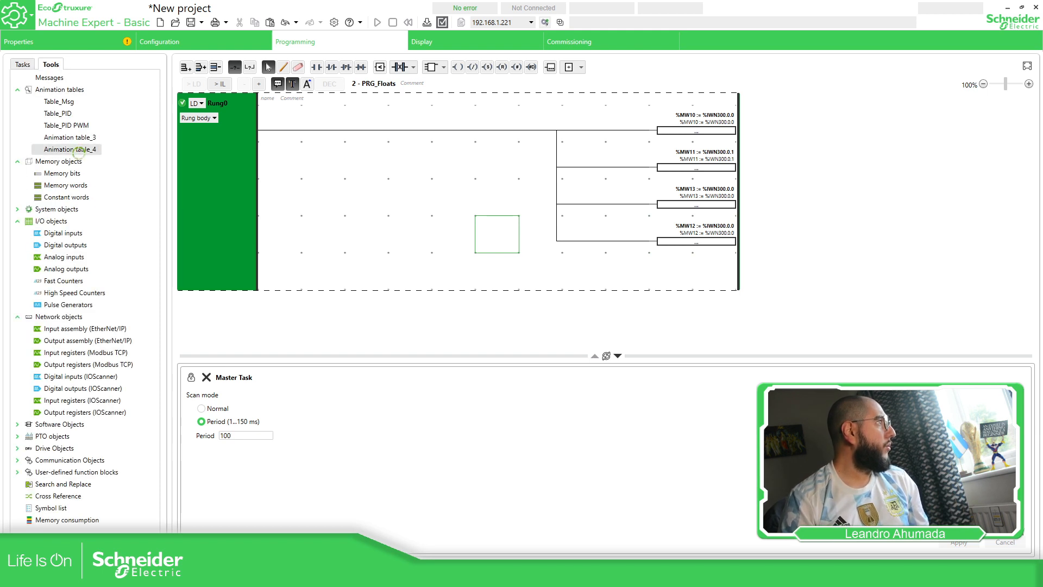
pyautogui.click(70, 149)
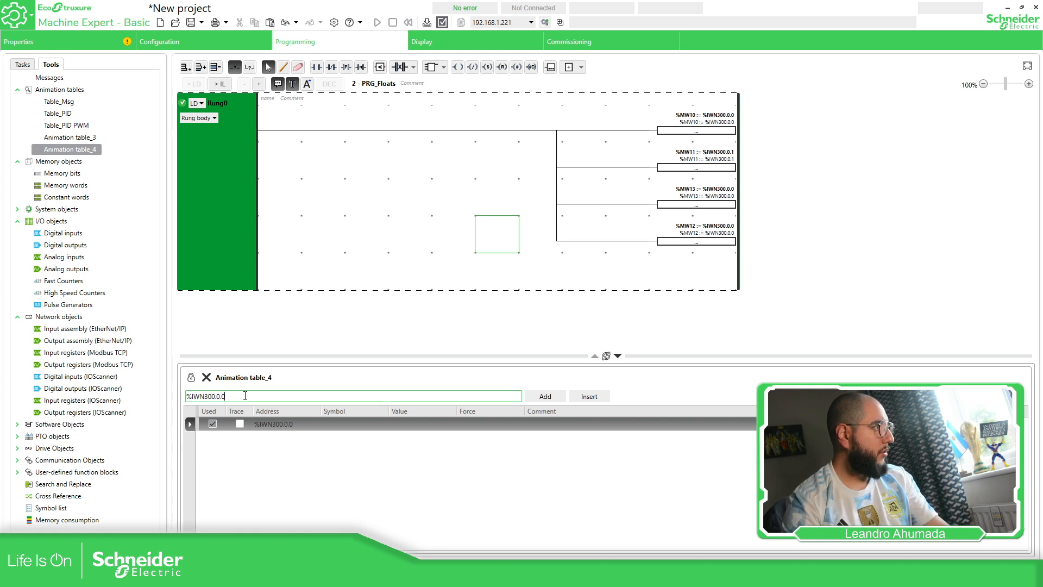
pyautogui.write('%IWN300.0.')
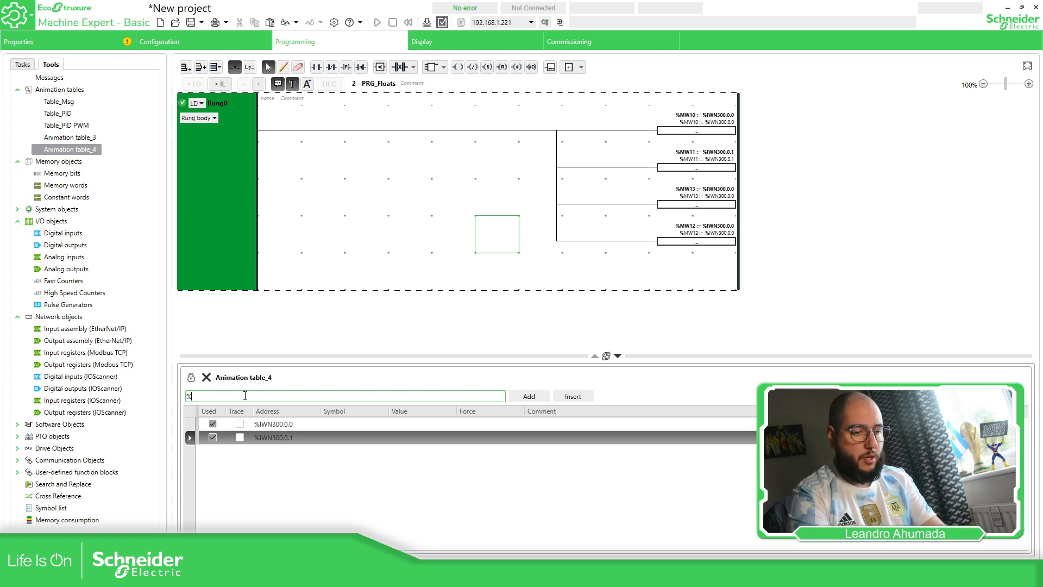
pyautogui.write('%MW=')
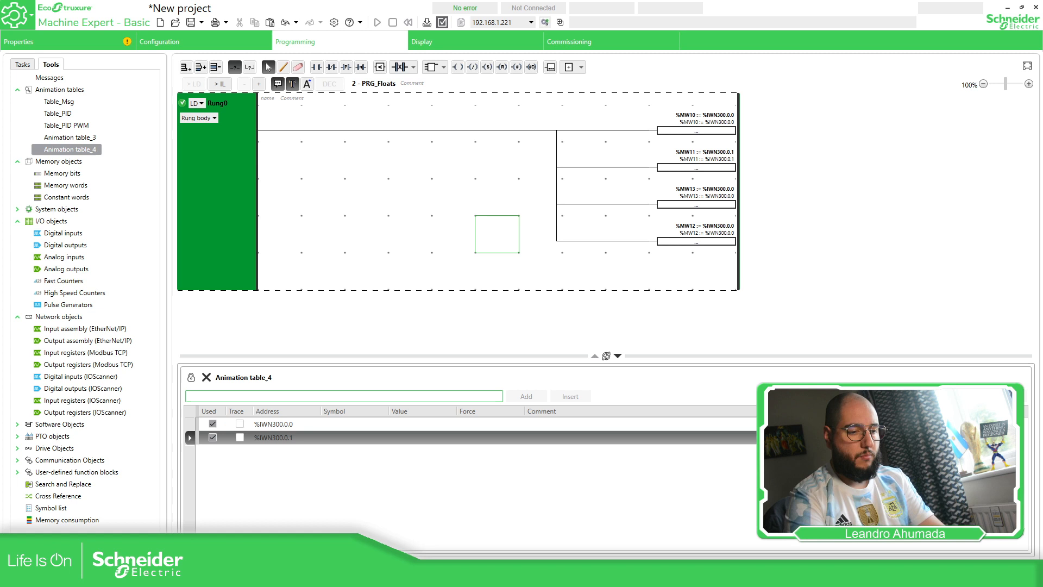
pyautogui.write('%MW1')
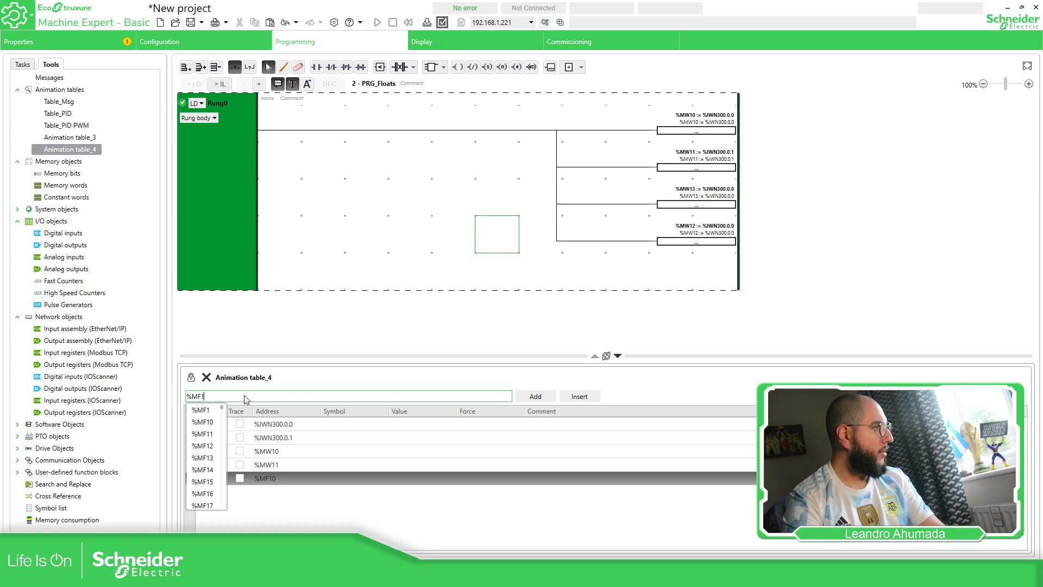
pyautogui.write('%MW12')
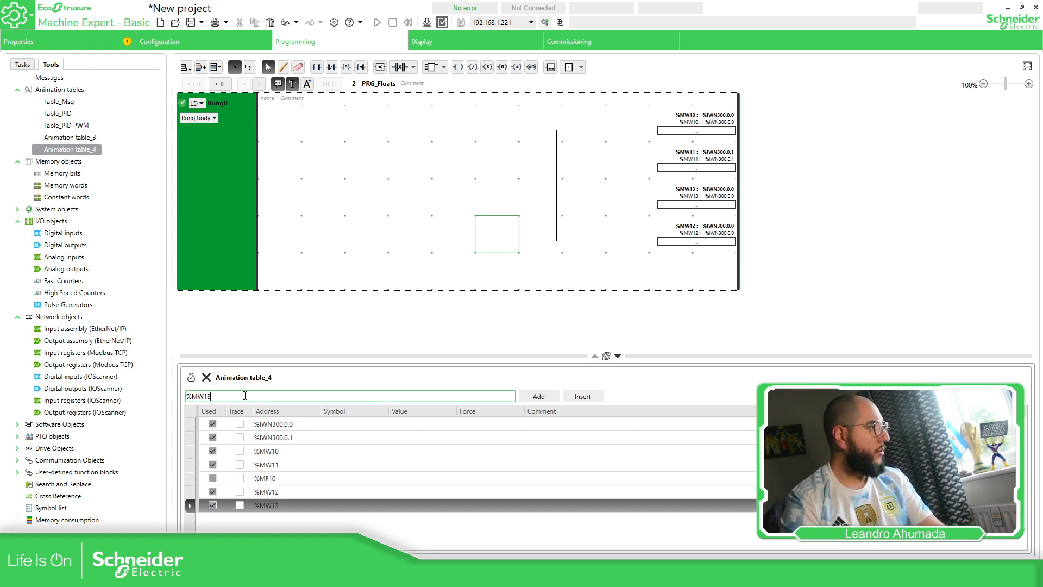
pyautogui.write('%MF12')
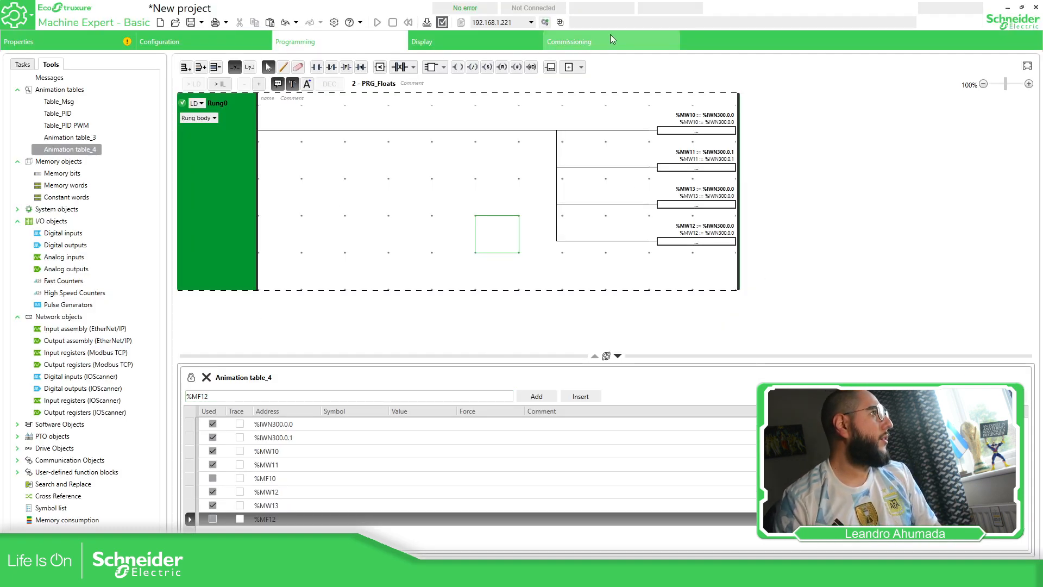
# Log in to the controller at 192.168.1.221 from the Commissioning page
pyautogui.click(568, 41)
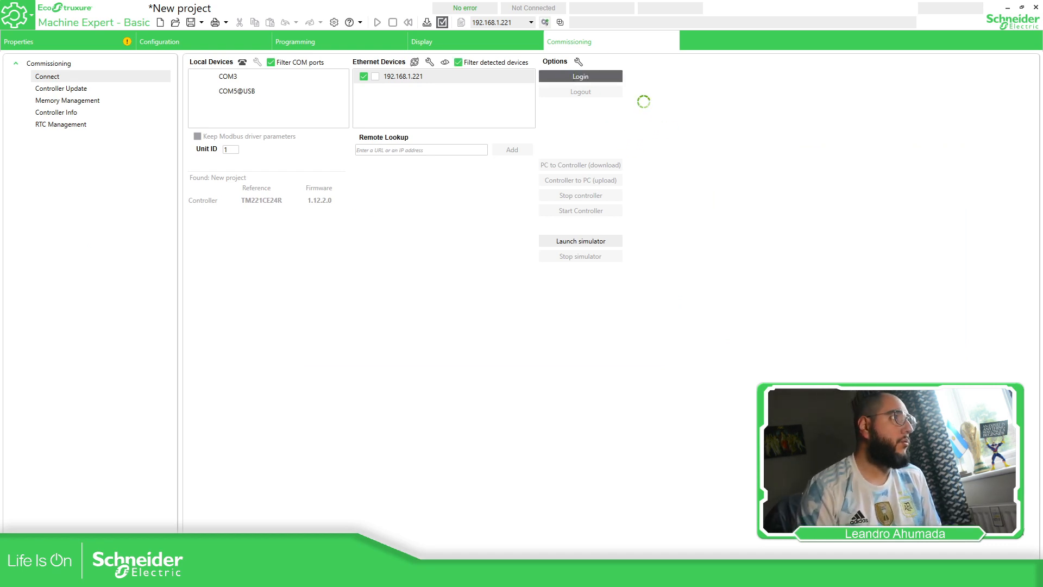
pyautogui.click(578, 76)
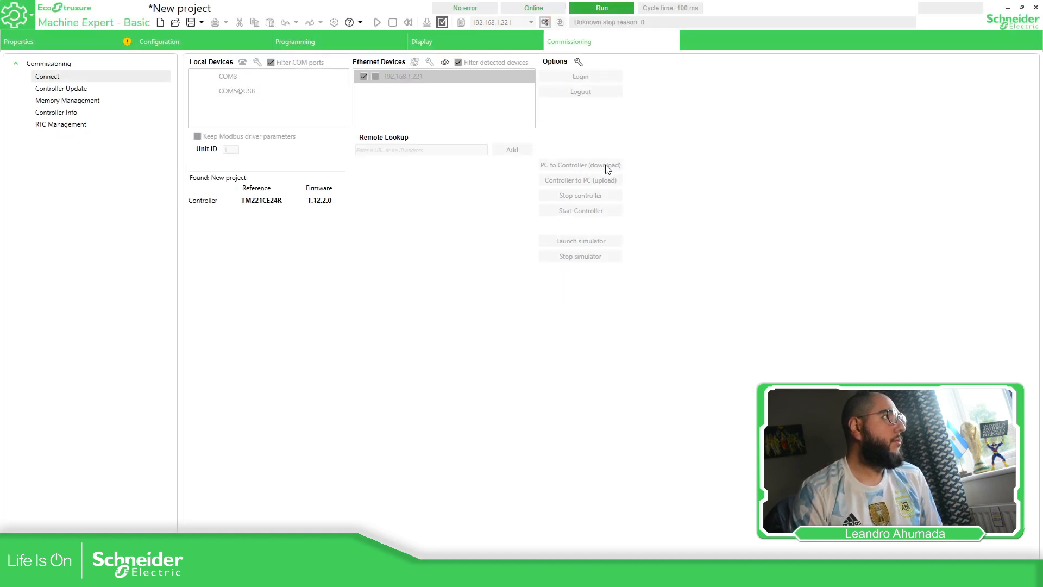
pyautogui.click(579, 76)
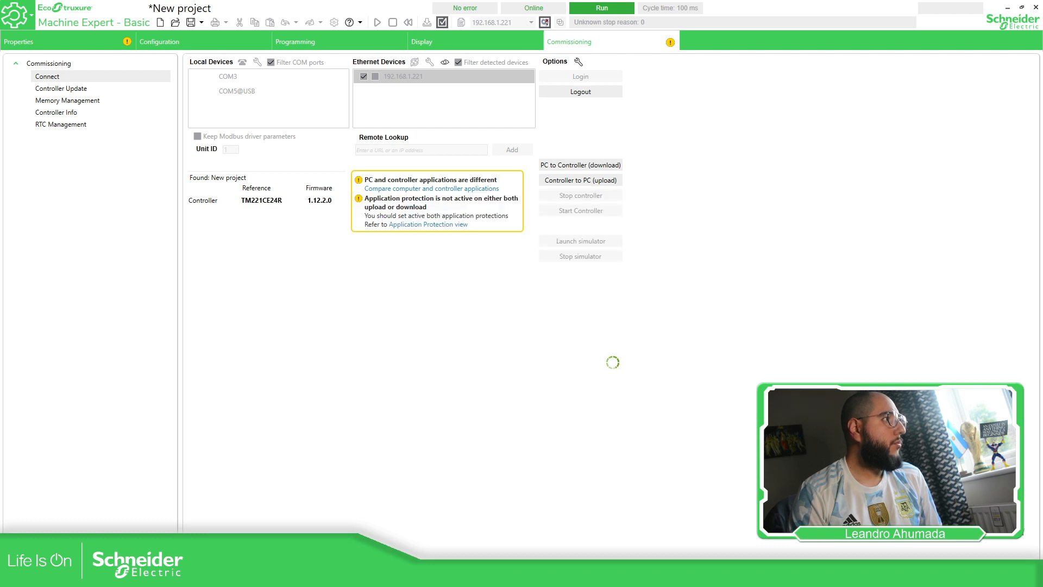
# Download the project to the controller, confirming the application overwrite
pyautogui.click(580, 164)
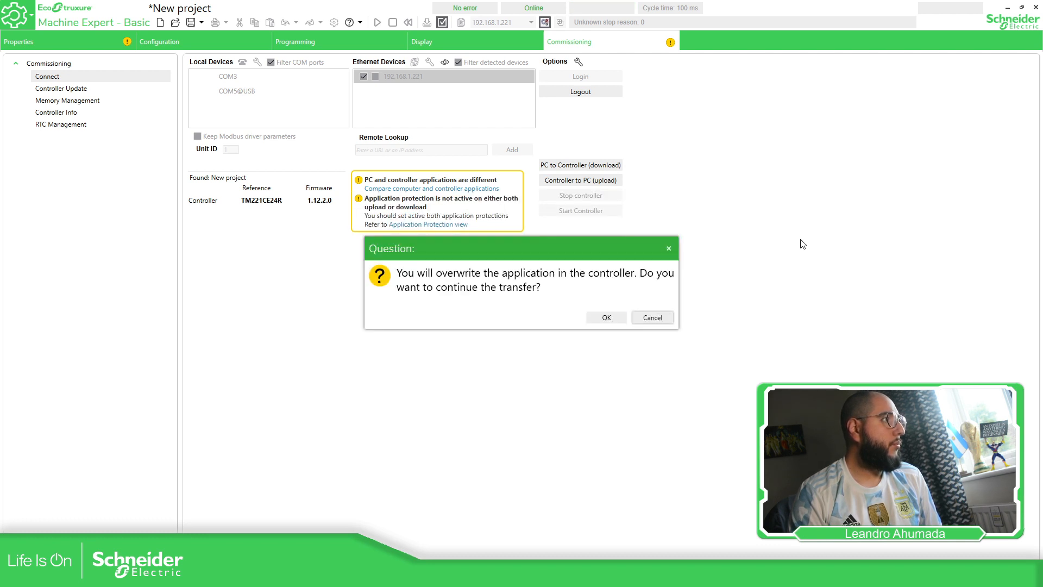
pyautogui.click(605, 317)
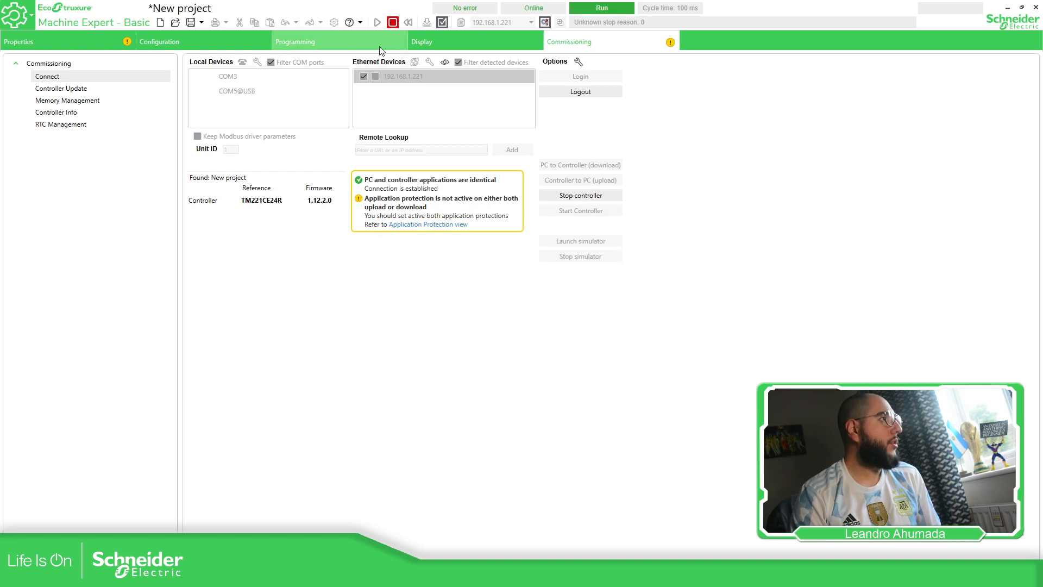
pyautogui.click(295, 42)
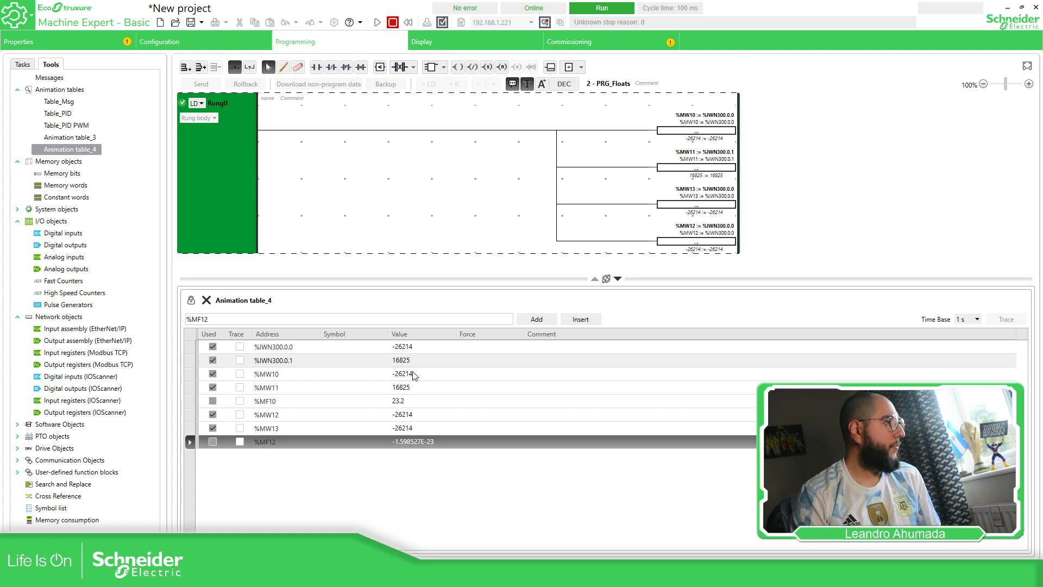
pyautogui.click(265, 400)
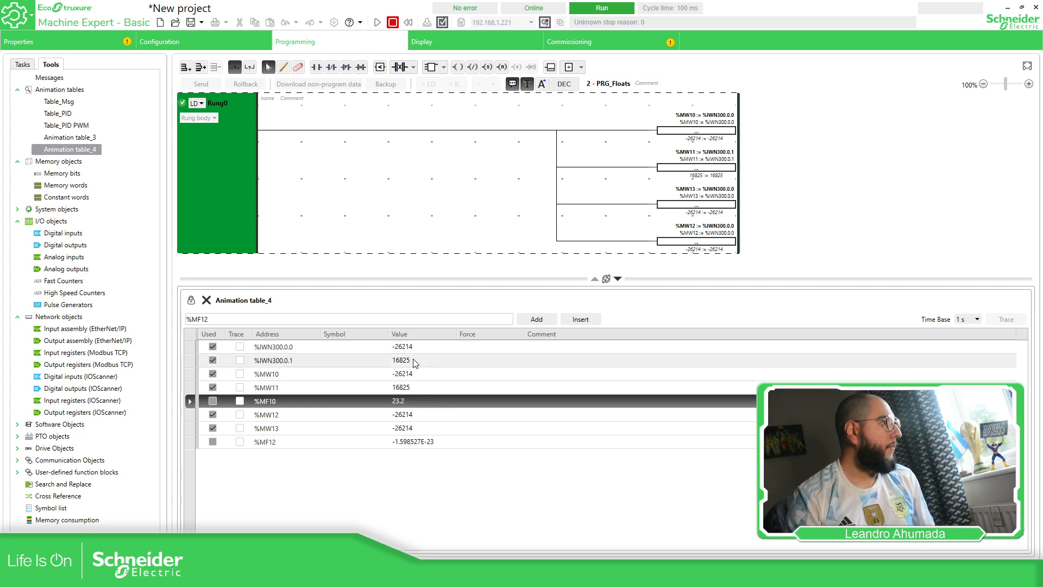
pyautogui.click(272, 359)
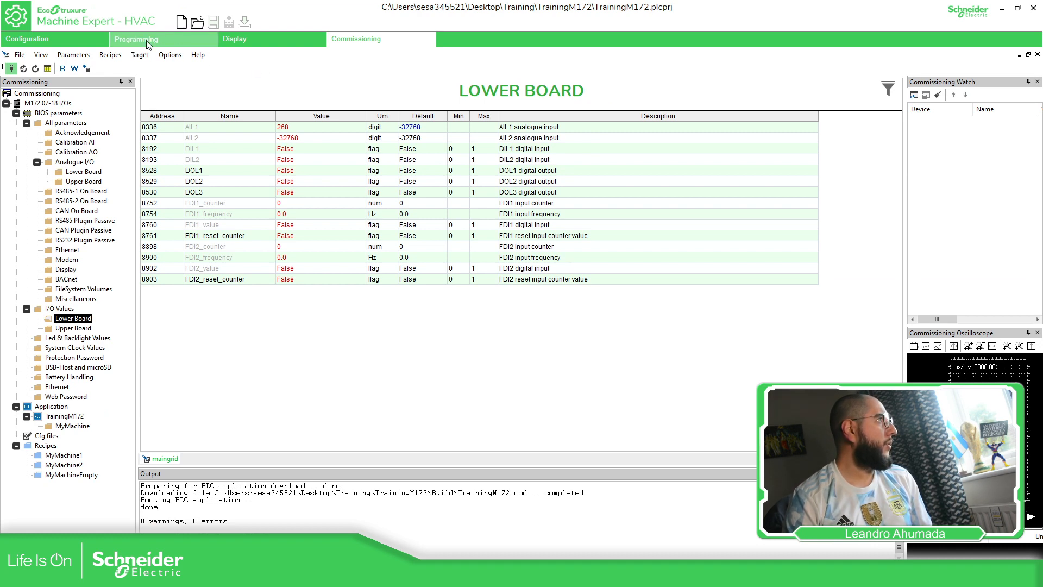
# View the SR_DT code showing rTempRoom live at 23.3 from iaTemp01
pyautogui.click(135, 39)
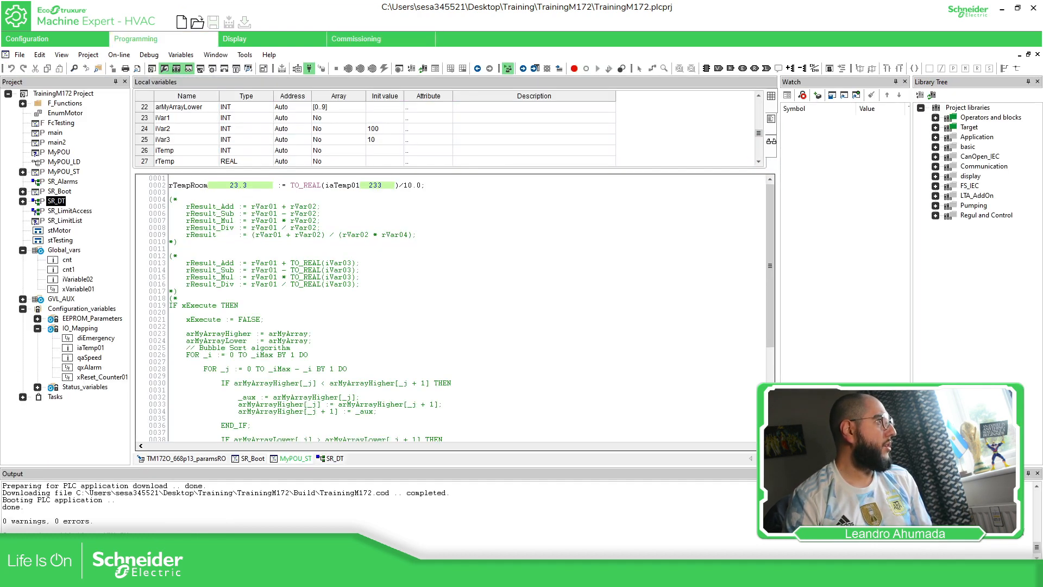